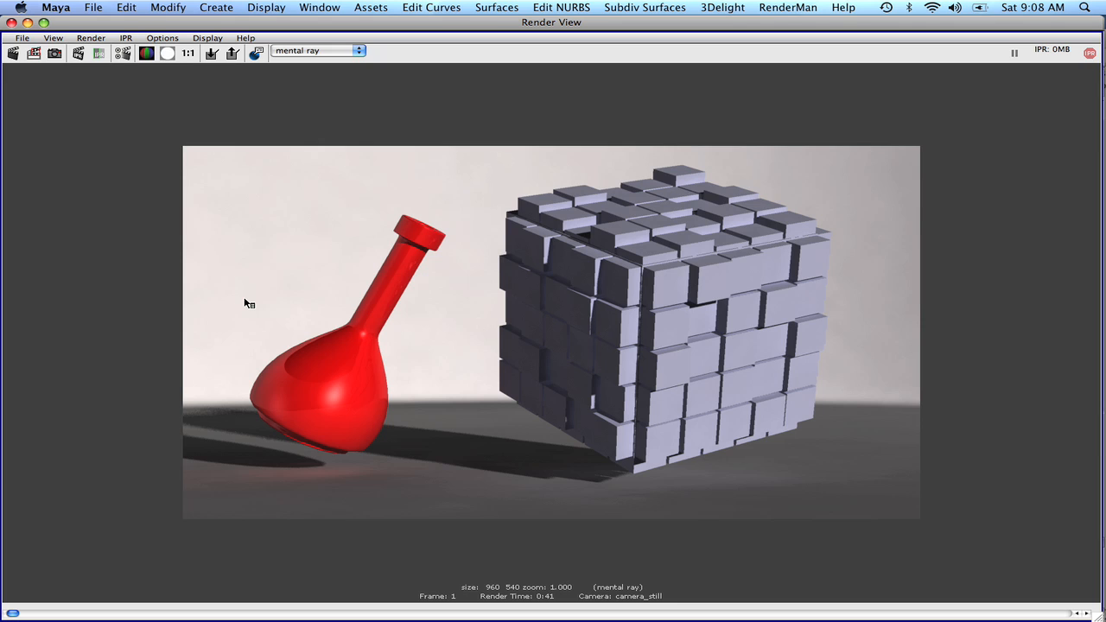
pyautogui.moveTo(487, 347)
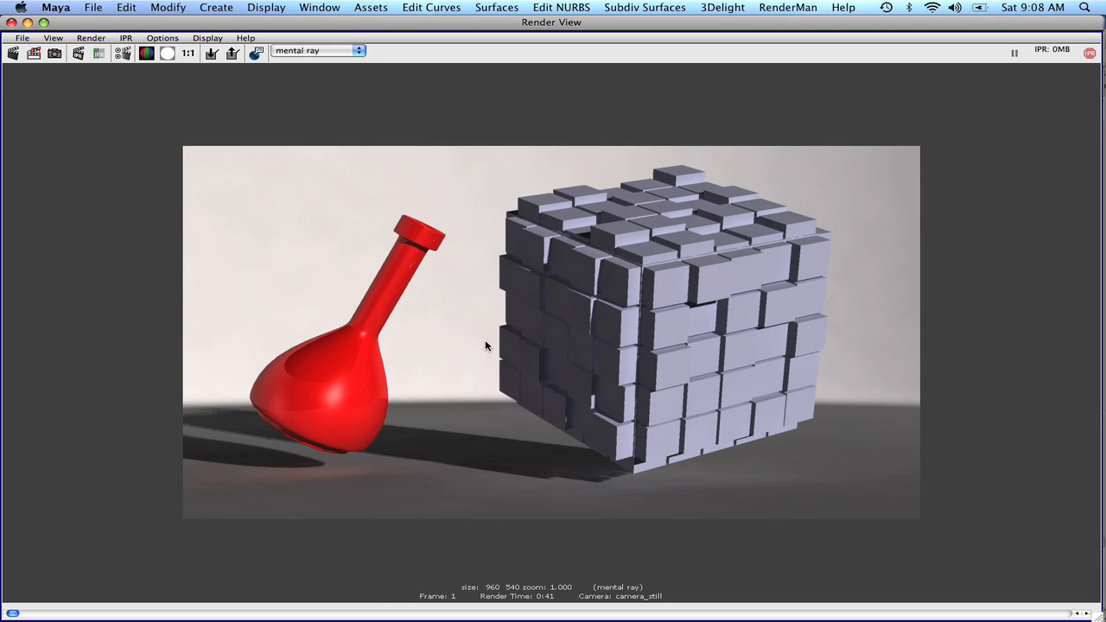
pyautogui.moveTo(681, 302)
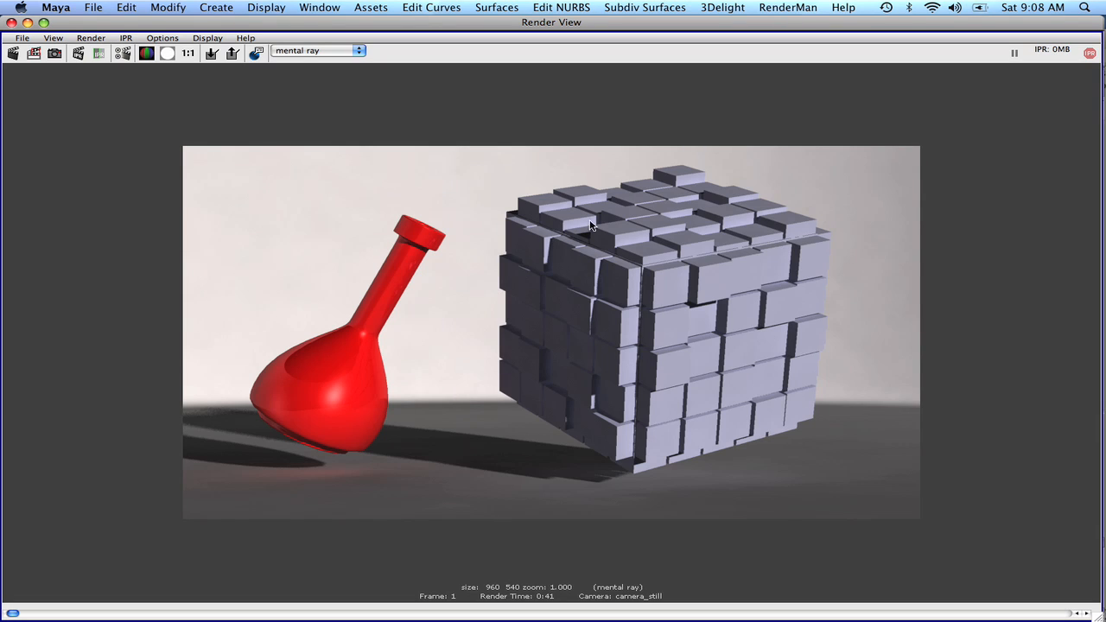
pyautogui.moveTo(200, 183)
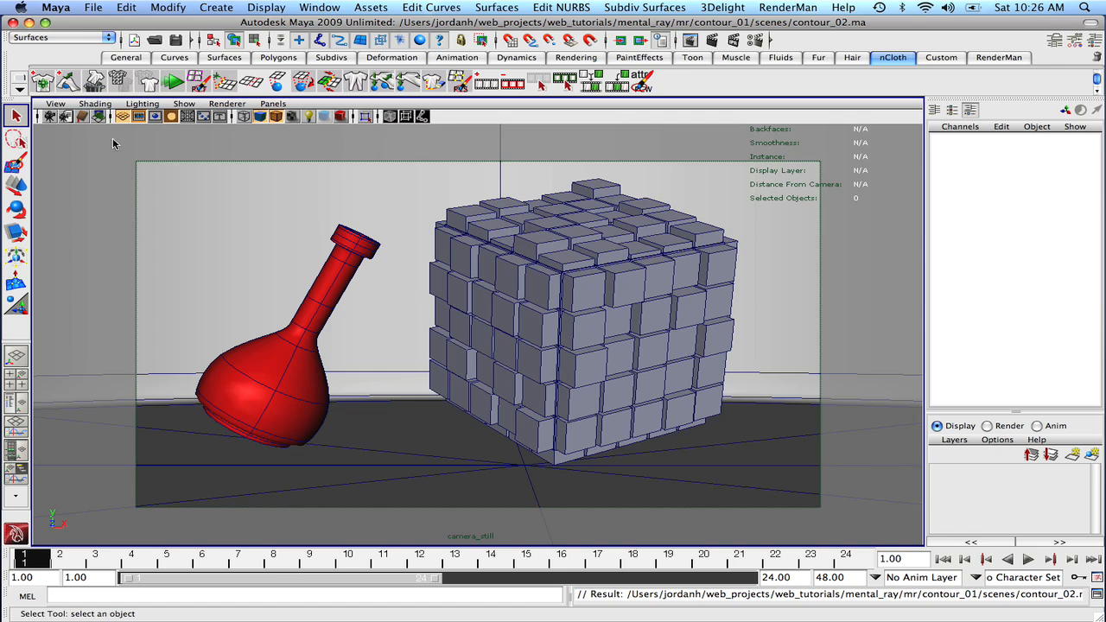
pyautogui.moveTo(542, 121)
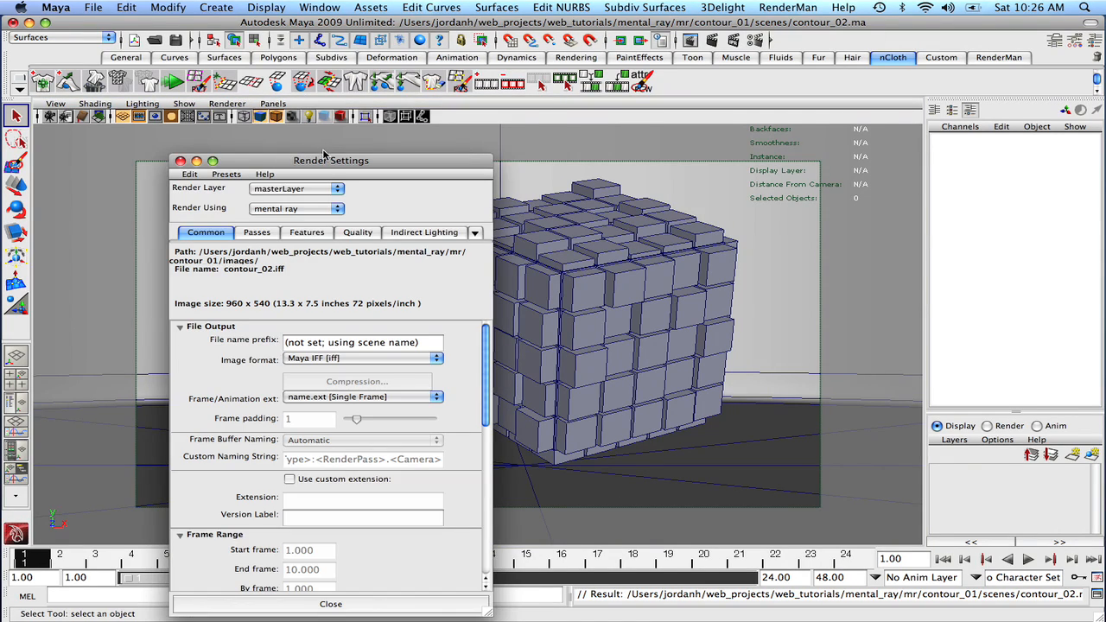
# In Indirect Lighting, set Primary Final Gather File to mr_contour.fgmap and check Enable Map Visualizer
pyautogui.moveTo(331, 160); pyautogui.dragTo(375, 22)
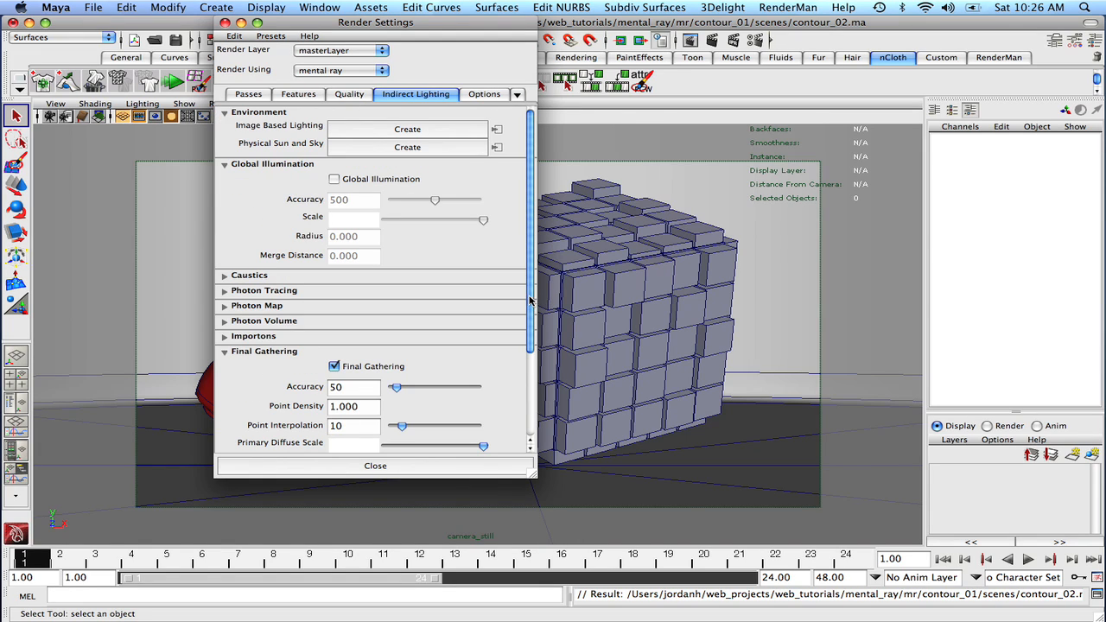
pyautogui.scroll(-3)
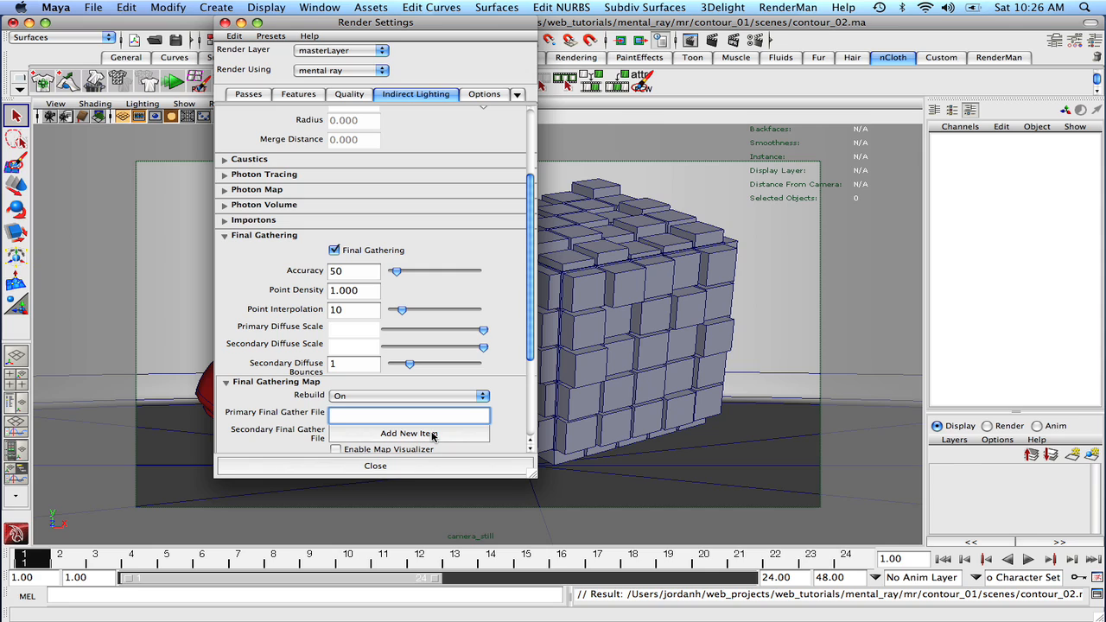
pyautogui.write('mr')
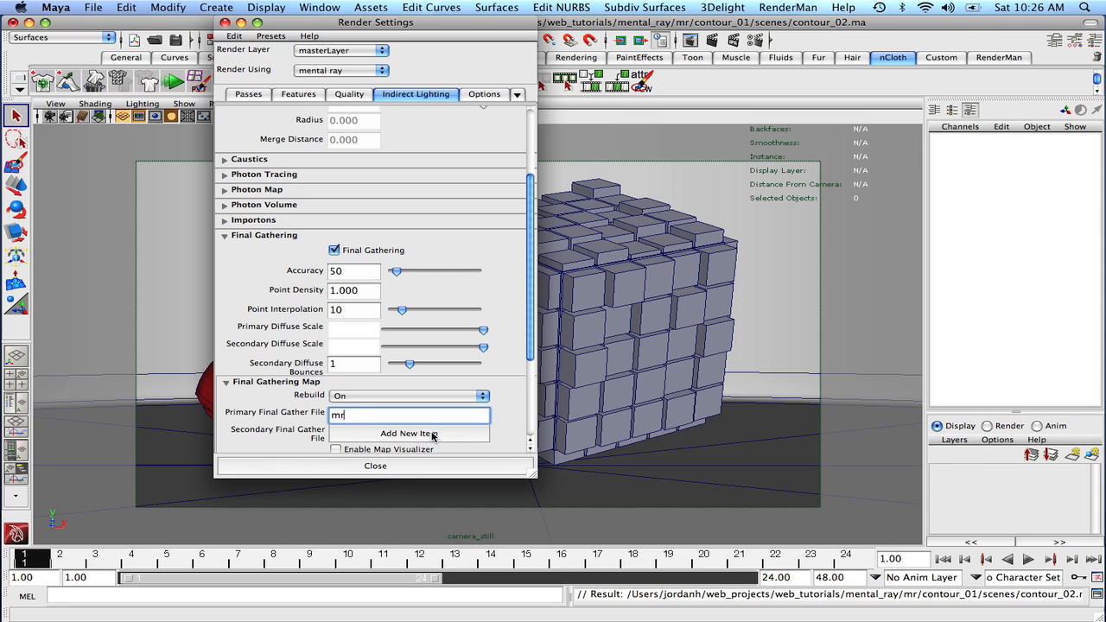
pyautogui.write('_count')
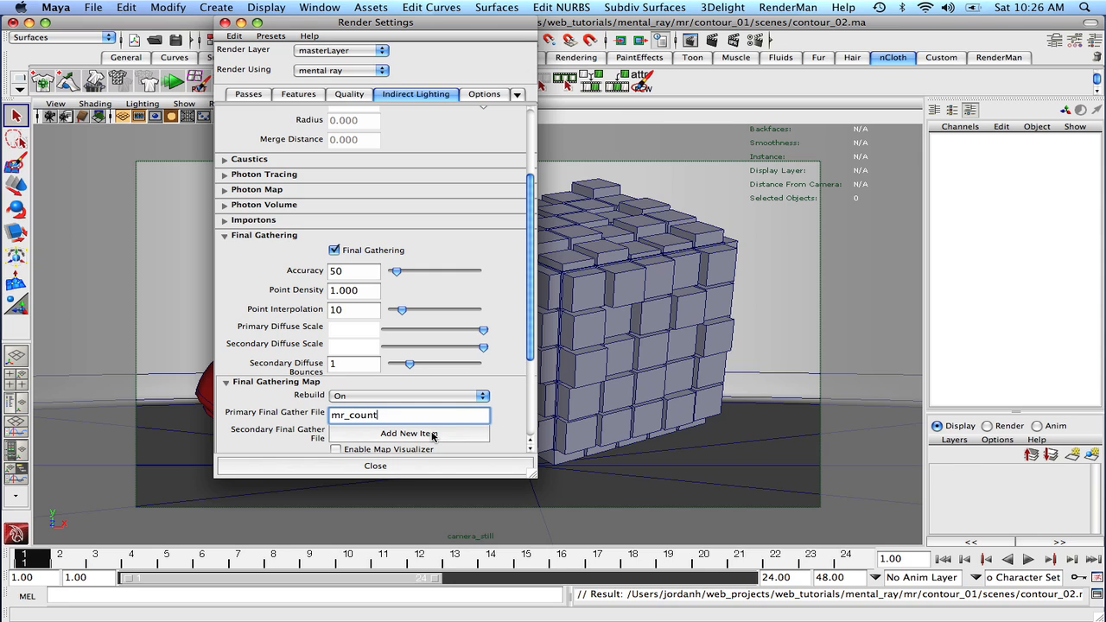
pyautogui.press('Backspace')
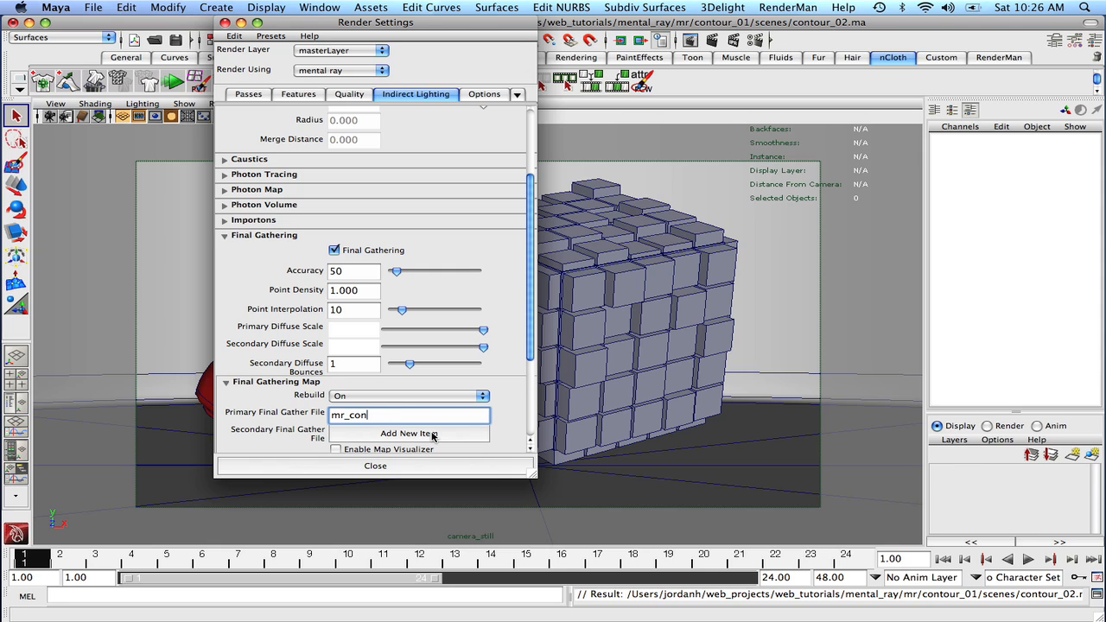
pyautogui.write('tour')
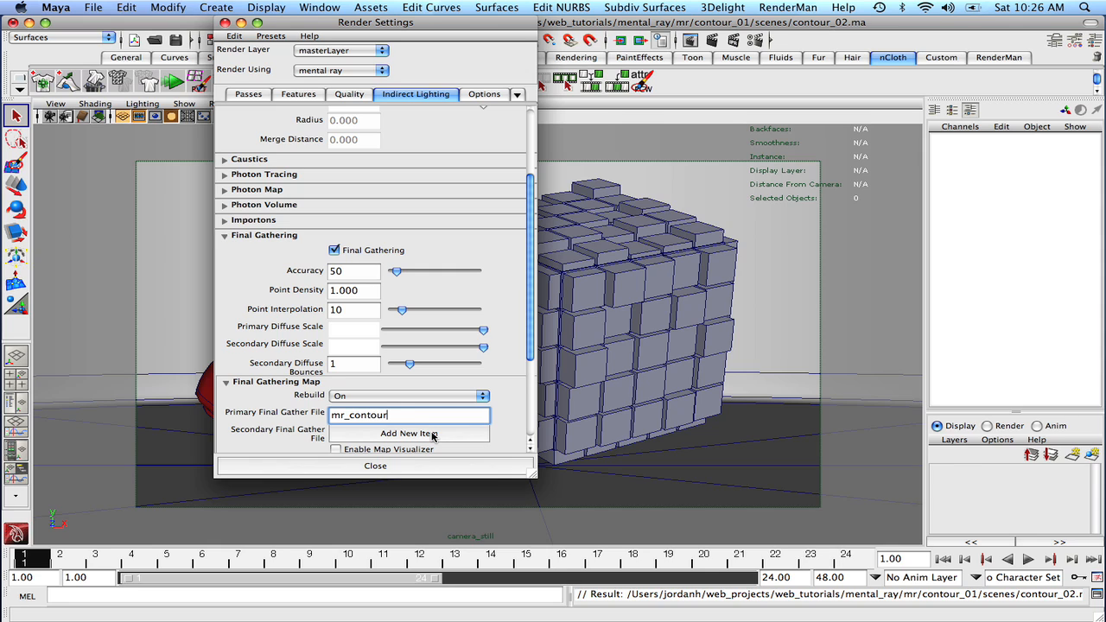
pyautogui.write('.fgmap')
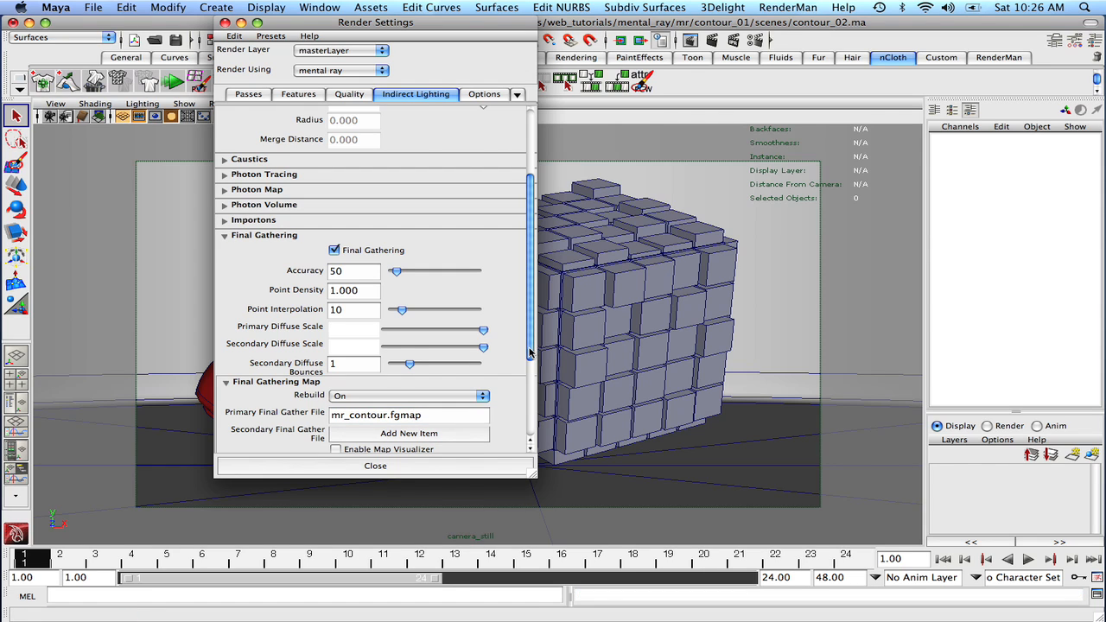
pyautogui.scroll(-3)
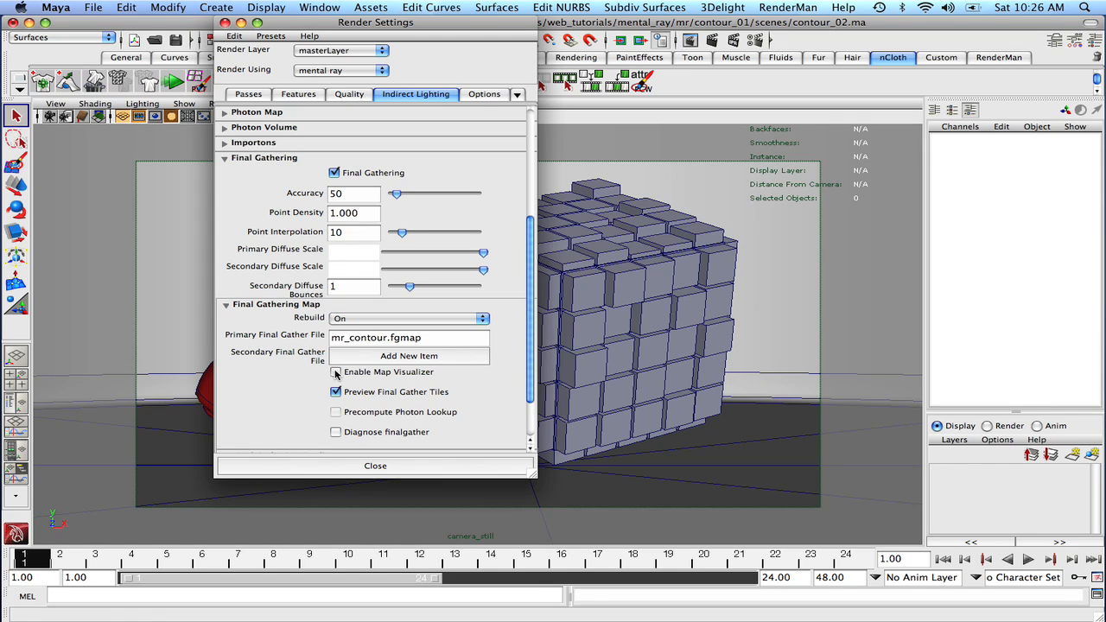
pyautogui.click(335, 372)
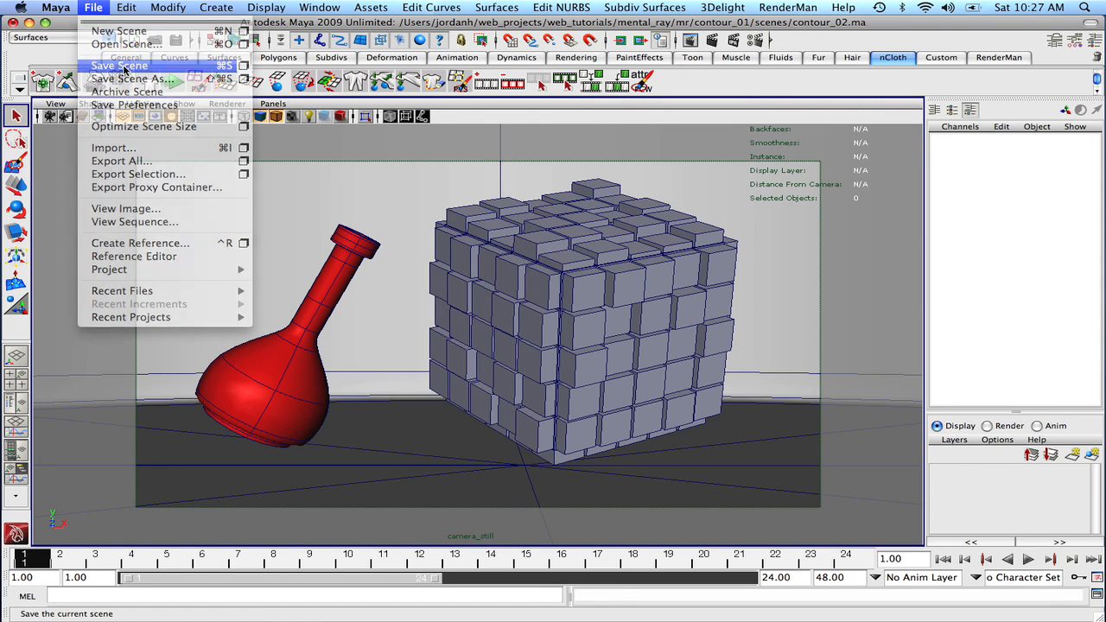
# Save the scene, then render the camera_still view from the Render View
pyautogui.click(117, 65)
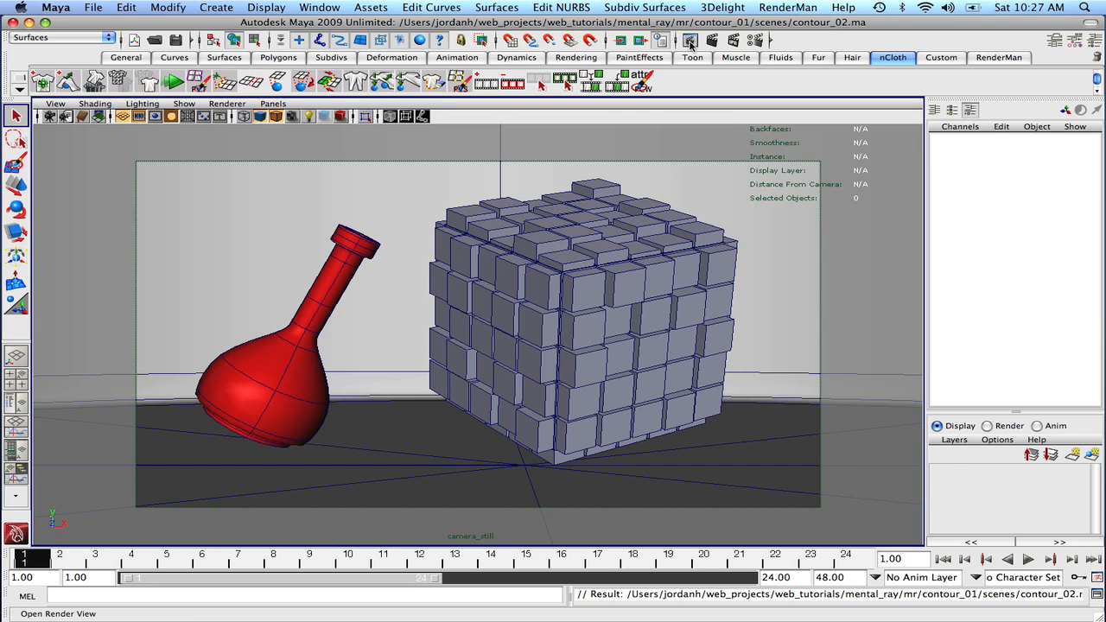
pyautogui.click(681, 40)
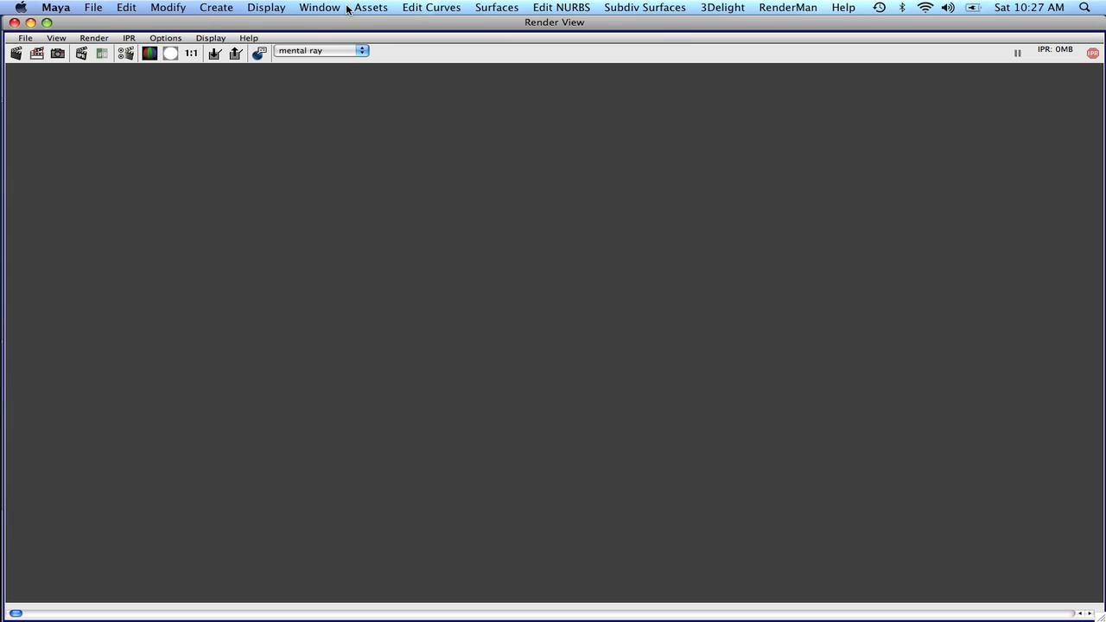
pyautogui.click(90, 38)
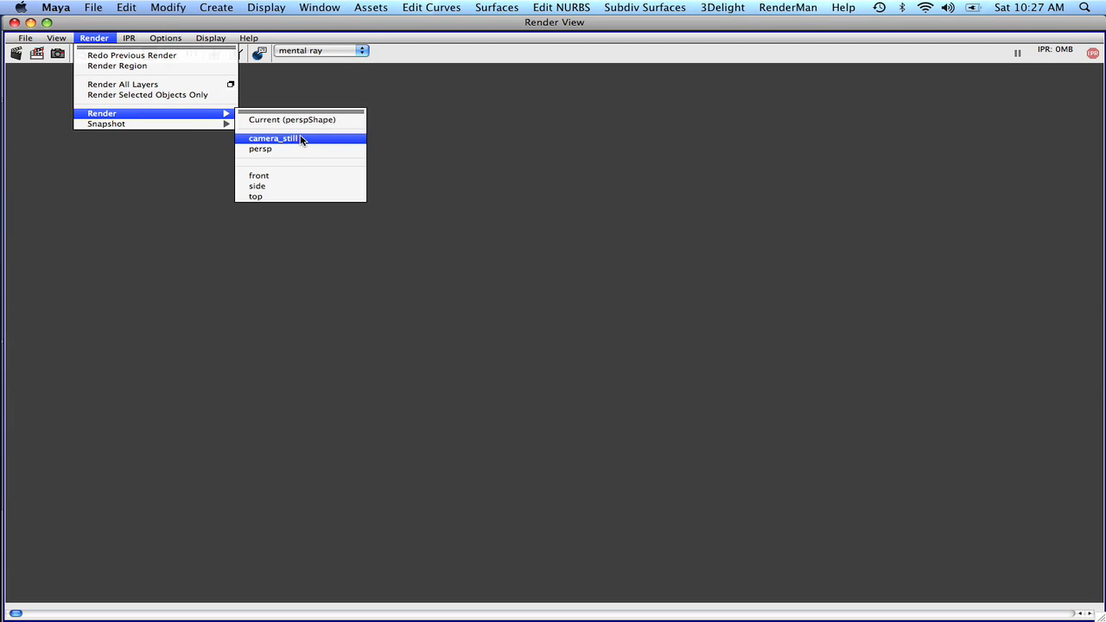
pyautogui.click(275, 138)
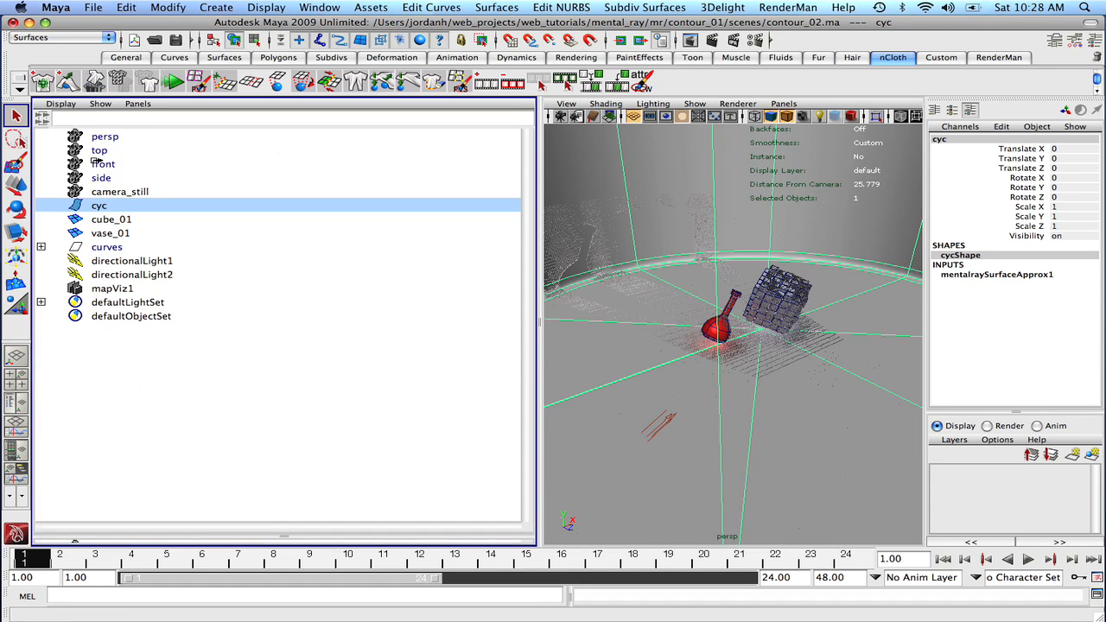
# Select mapViz1 in the Outliner, set Final Gathering Map Rebuild to Off, and close Render Settings
pyautogui.click(112, 287)
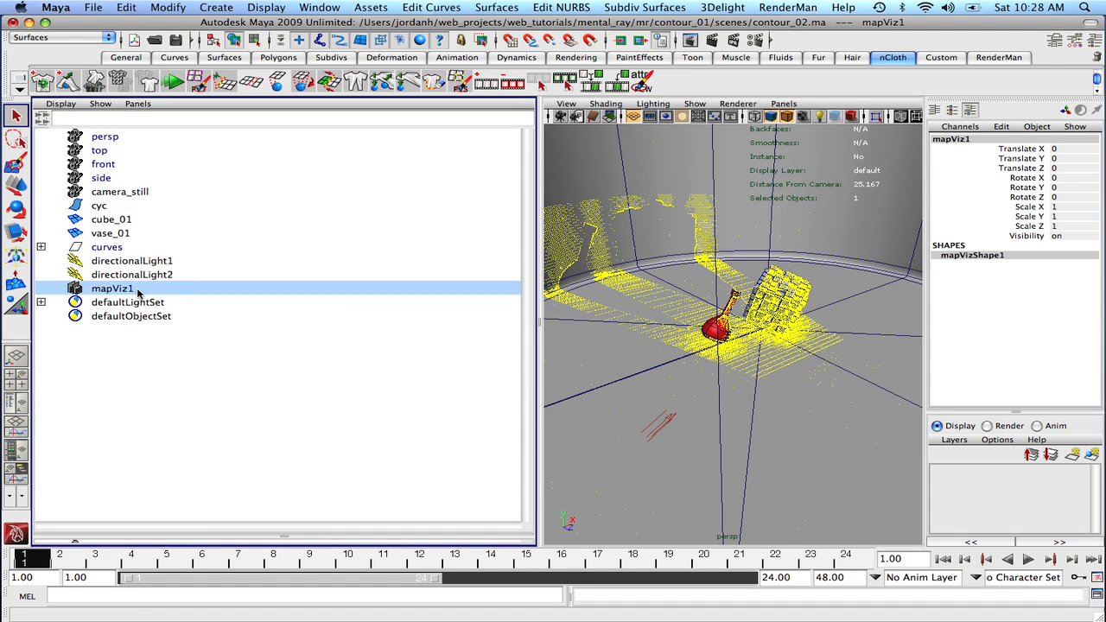
pyautogui.click(695, 103)
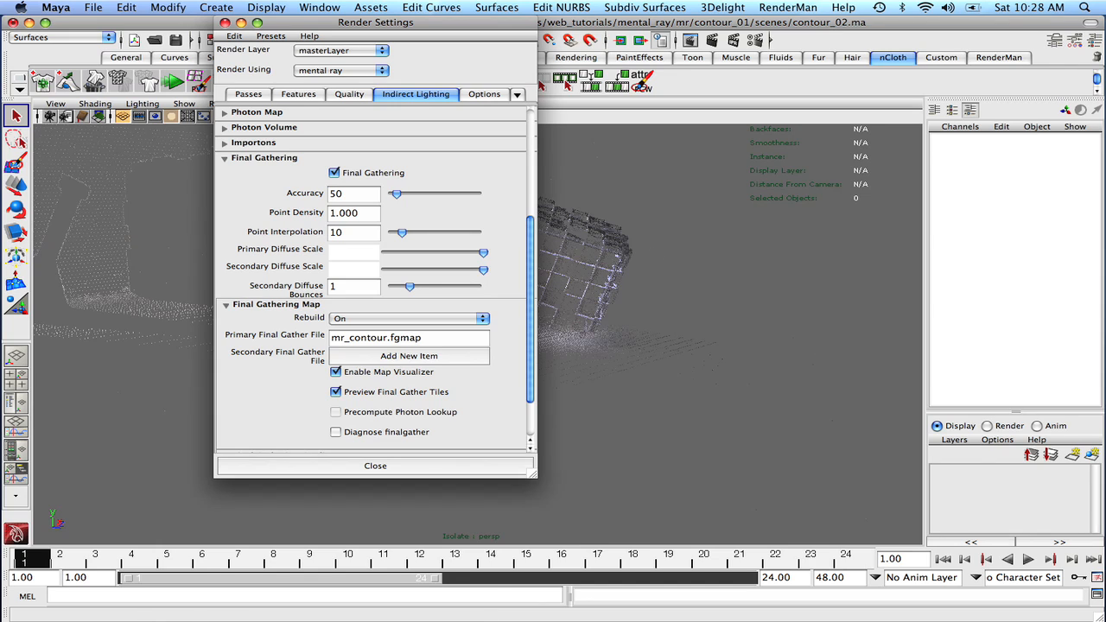
pyautogui.click(407, 318)
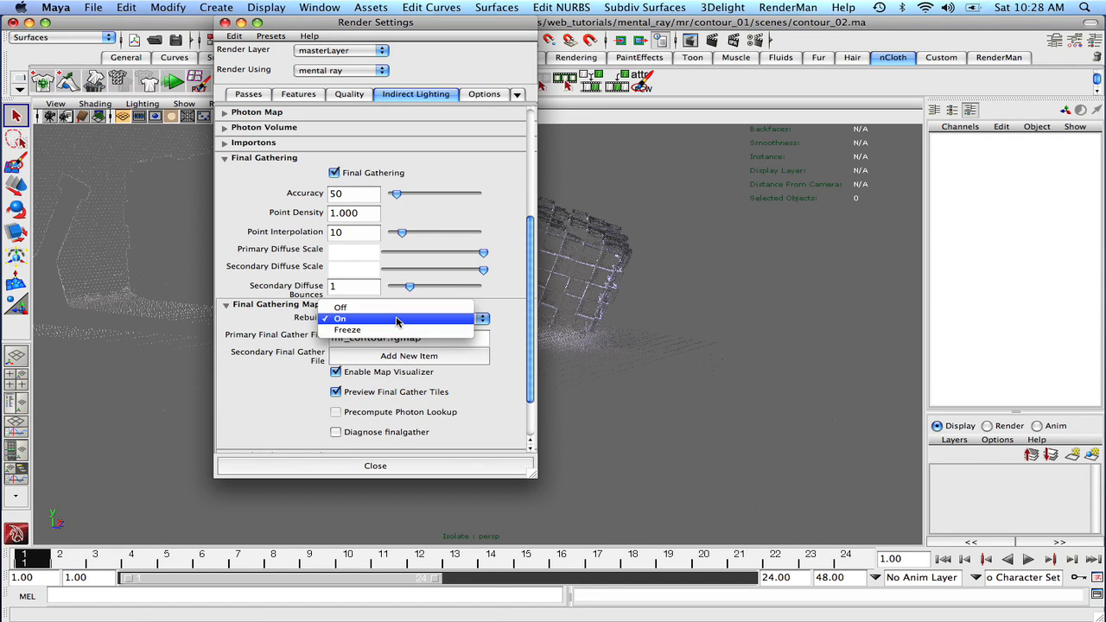
pyautogui.click(340, 307)
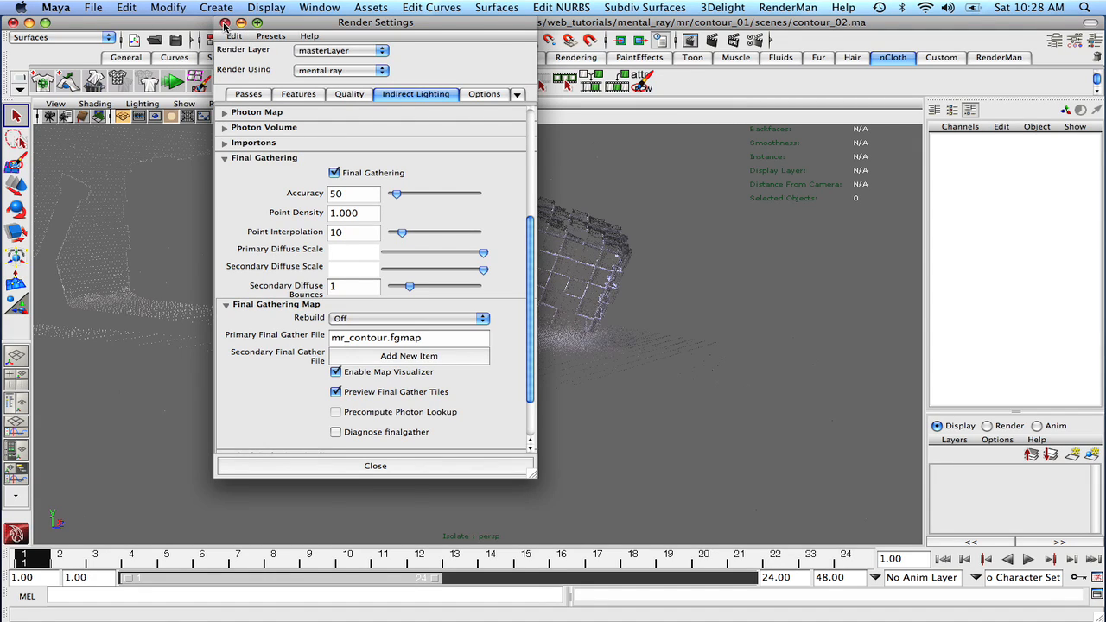
pyautogui.click(375, 466)
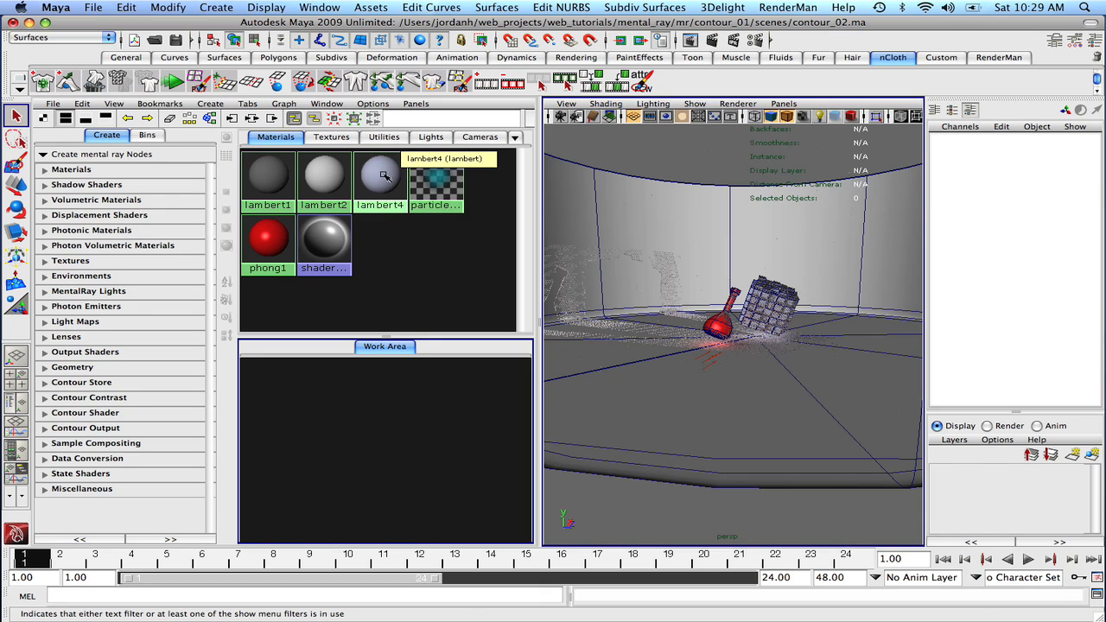
# Graph lambert4's network in Hypershade and check Enable Contour Rendering on lambert4SG
pyautogui.doubleClick(380, 177)
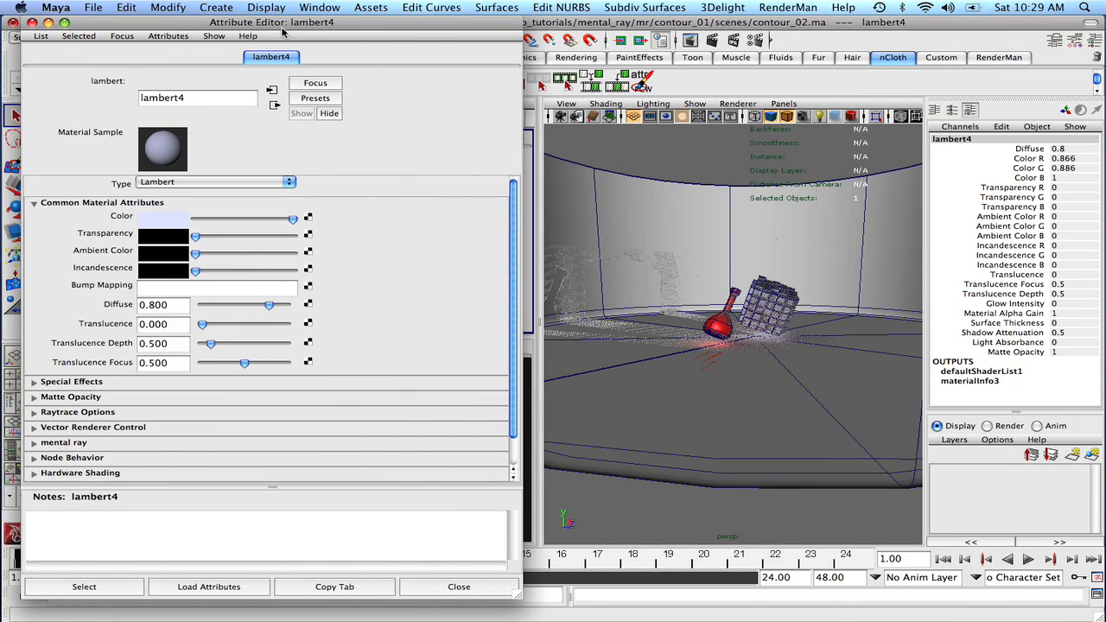
pyautogui.click(459, 586)
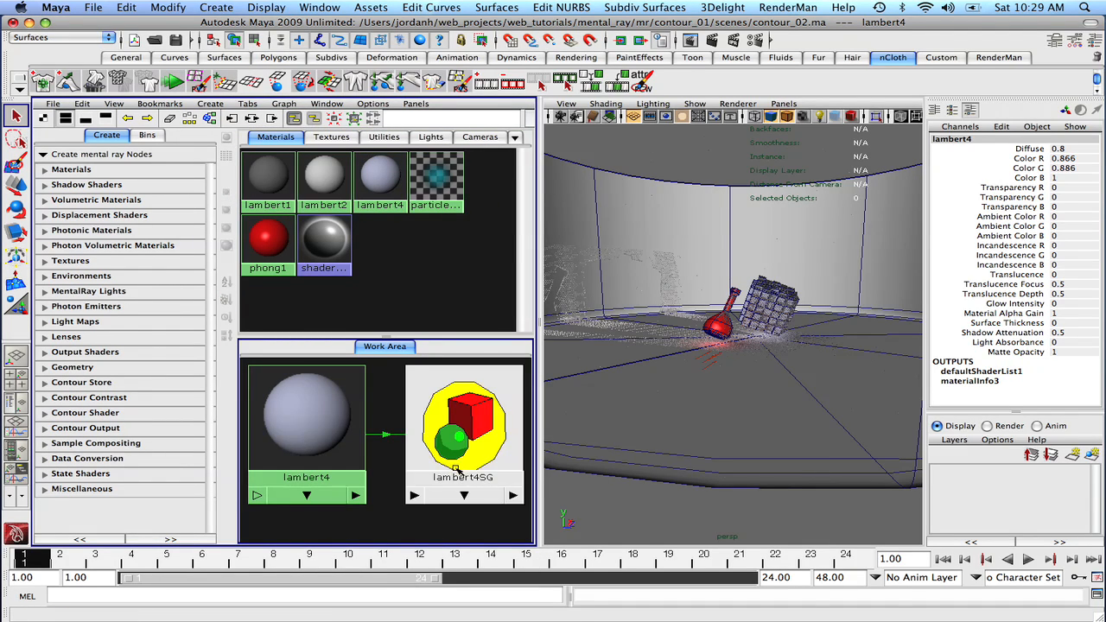
pyautogui.click(465, 432)
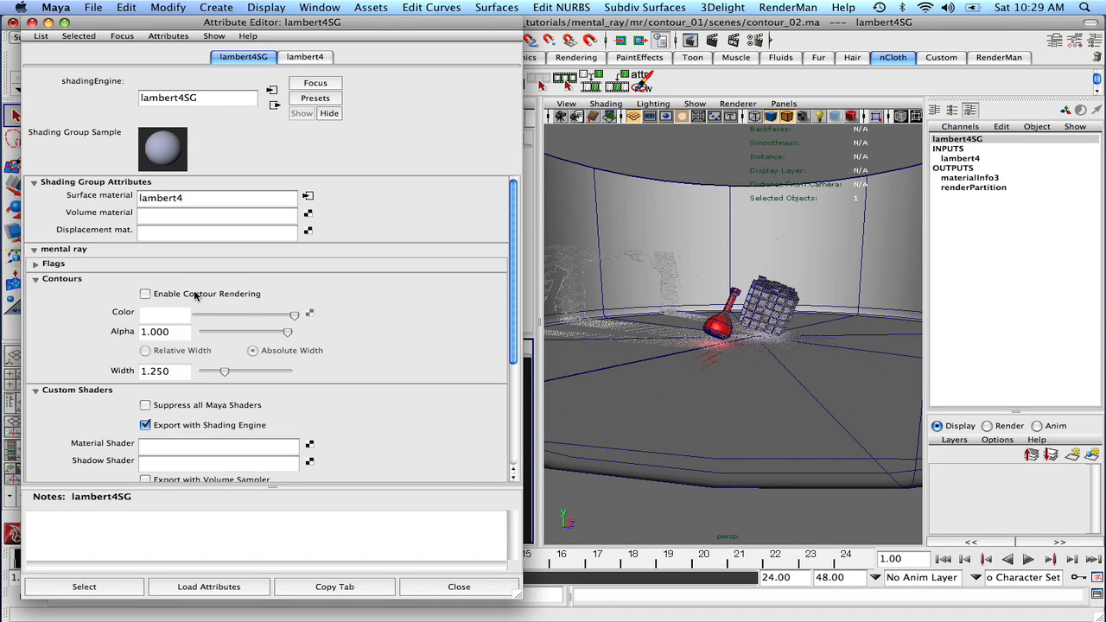
pyautogui.click(145, 293)
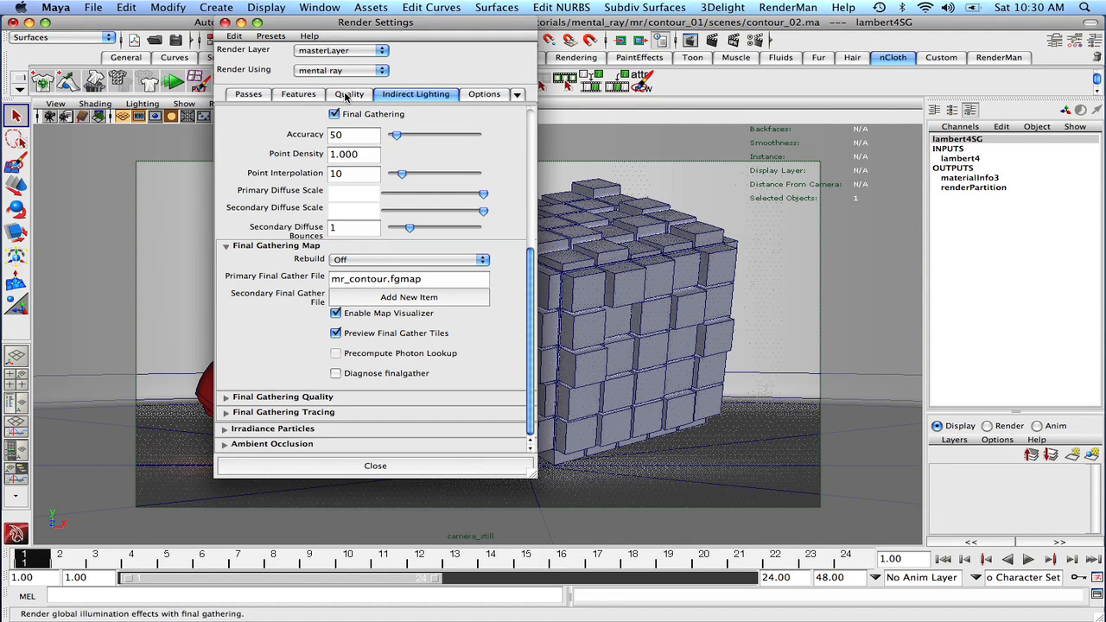
# Under Features > Contours, check Enable Contour Rendering and Around coplanar faces
pyautogui.click(351, 94)
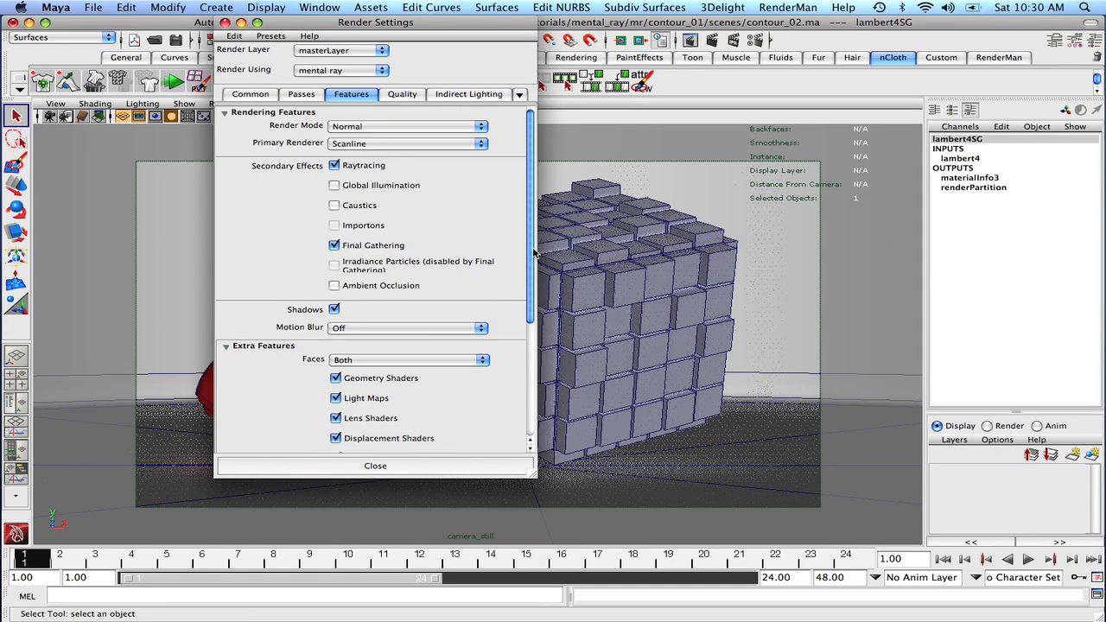
pyautogui.scroll(-3)
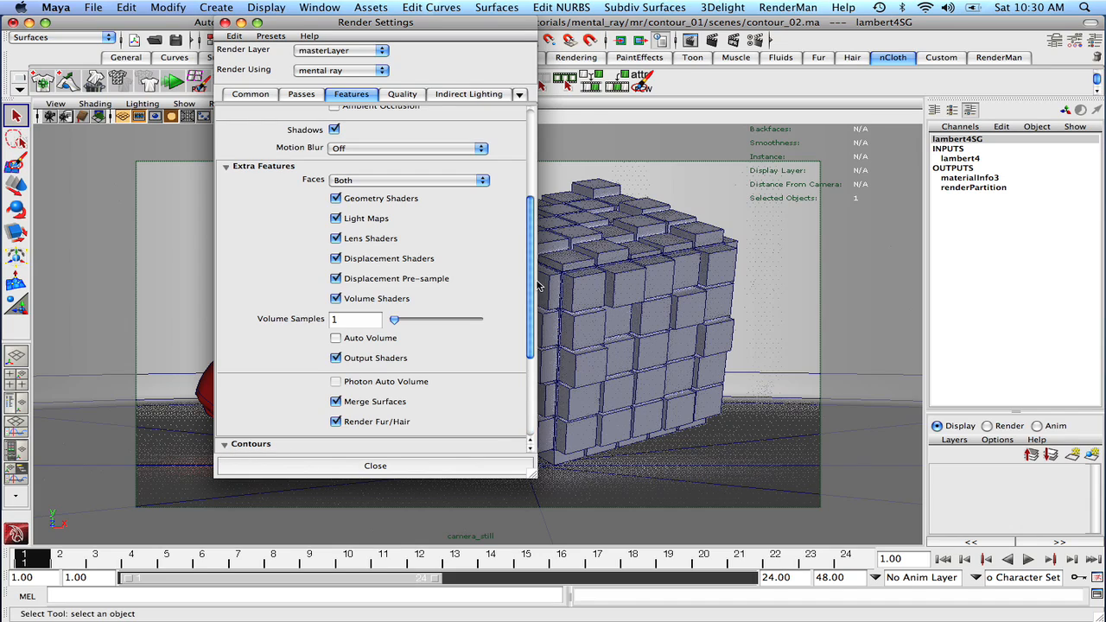
pyautogui.scroll(-3)
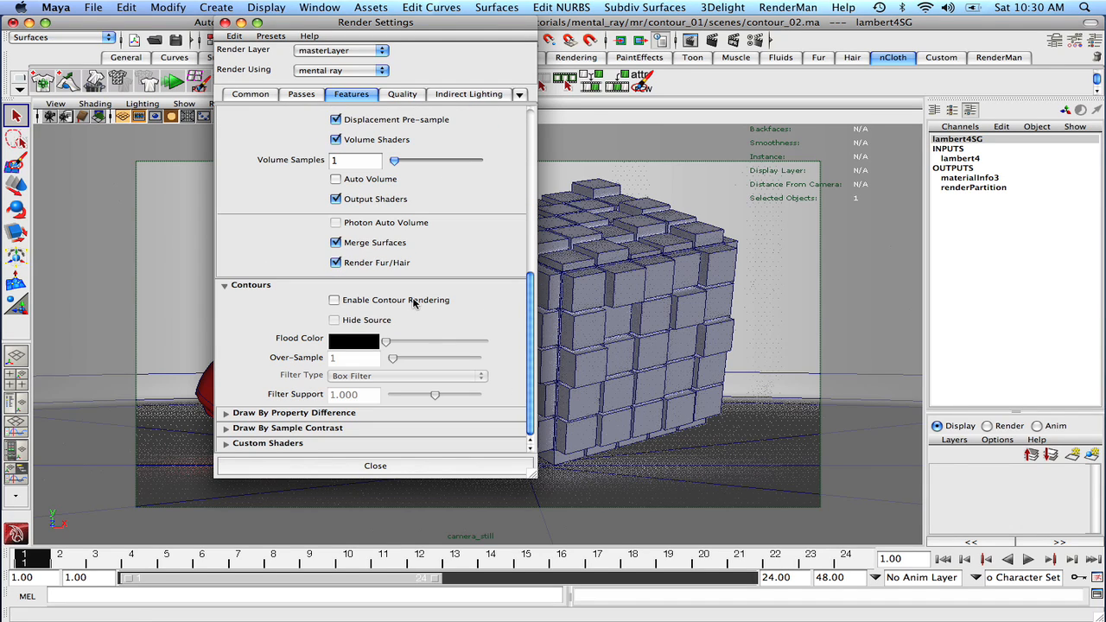
pyautogui.click(335, 300)
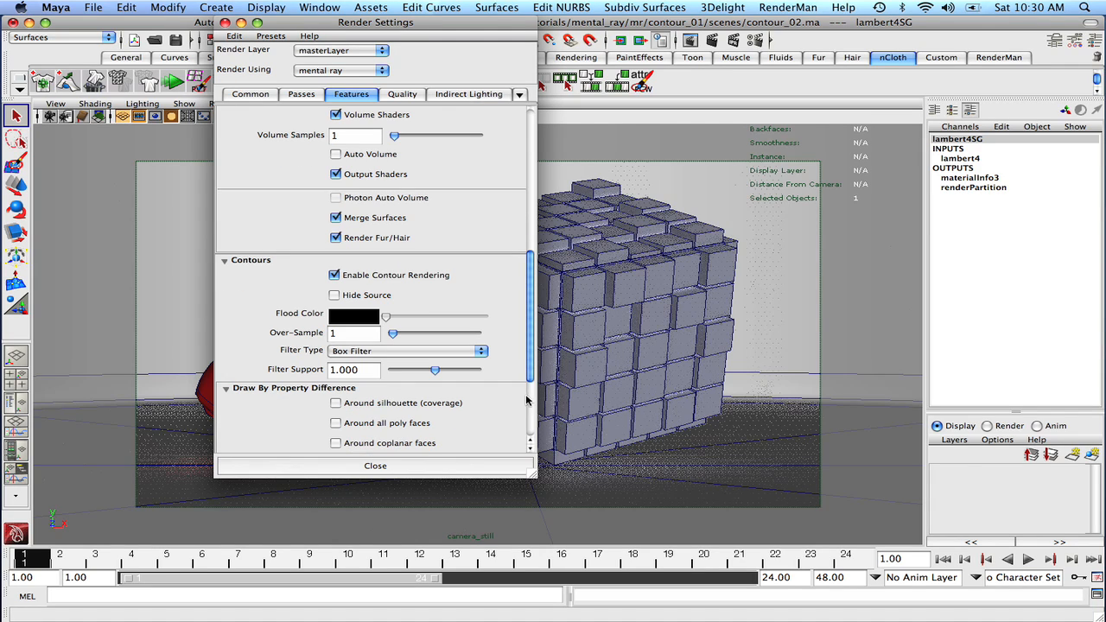
pyautogui.click(336, 442)
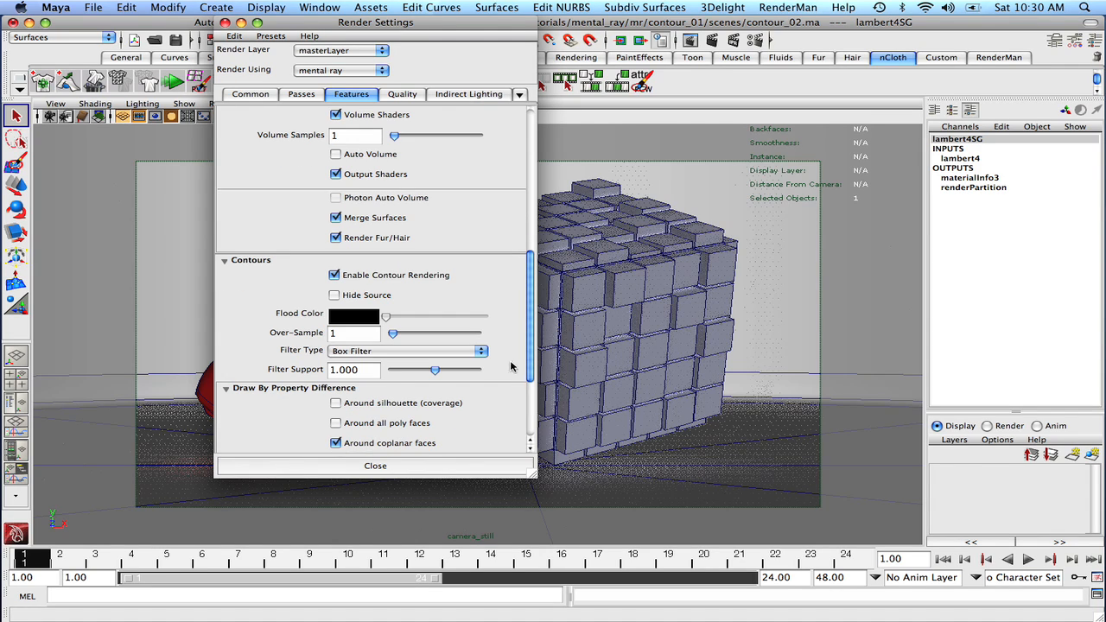
pyautogui.scroll(-3)
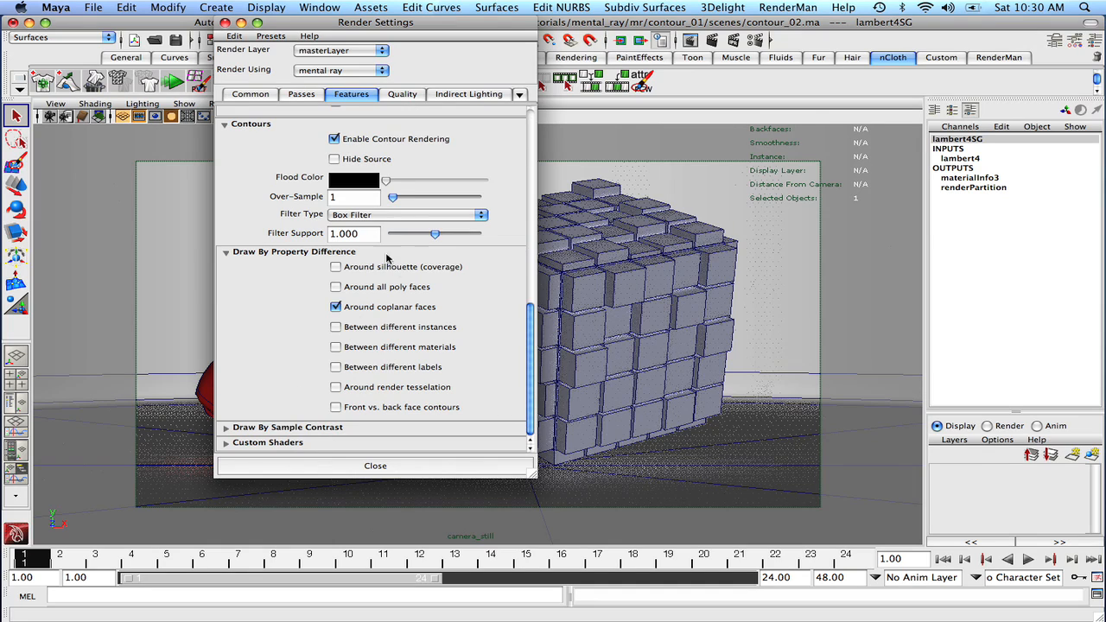
pyautogui.click(374, 466)
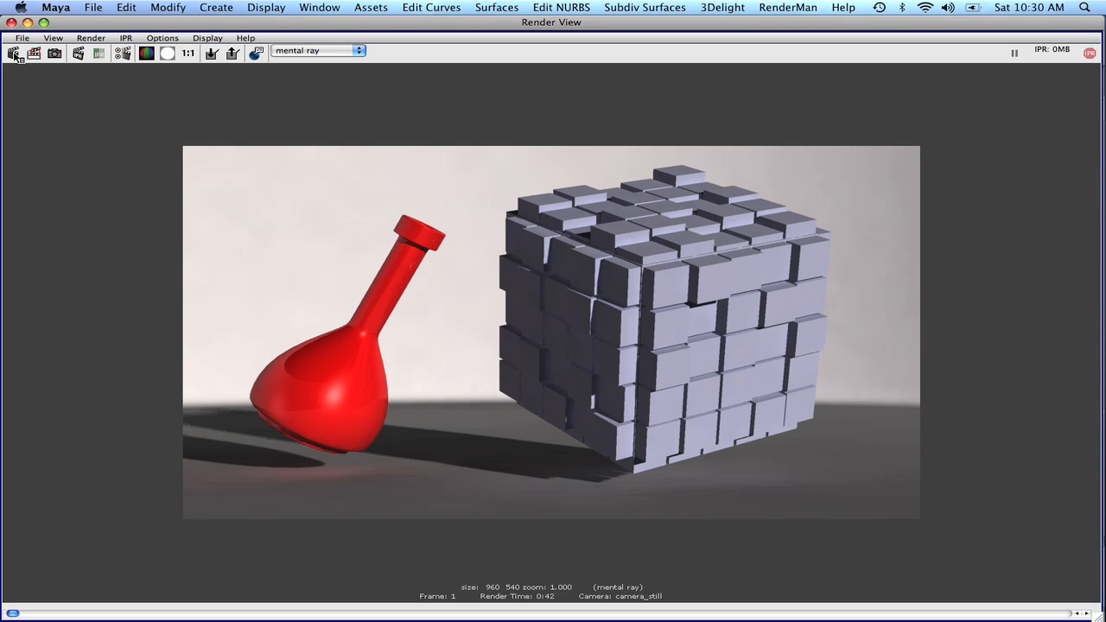
pyautogui.moveTo(50, 95)
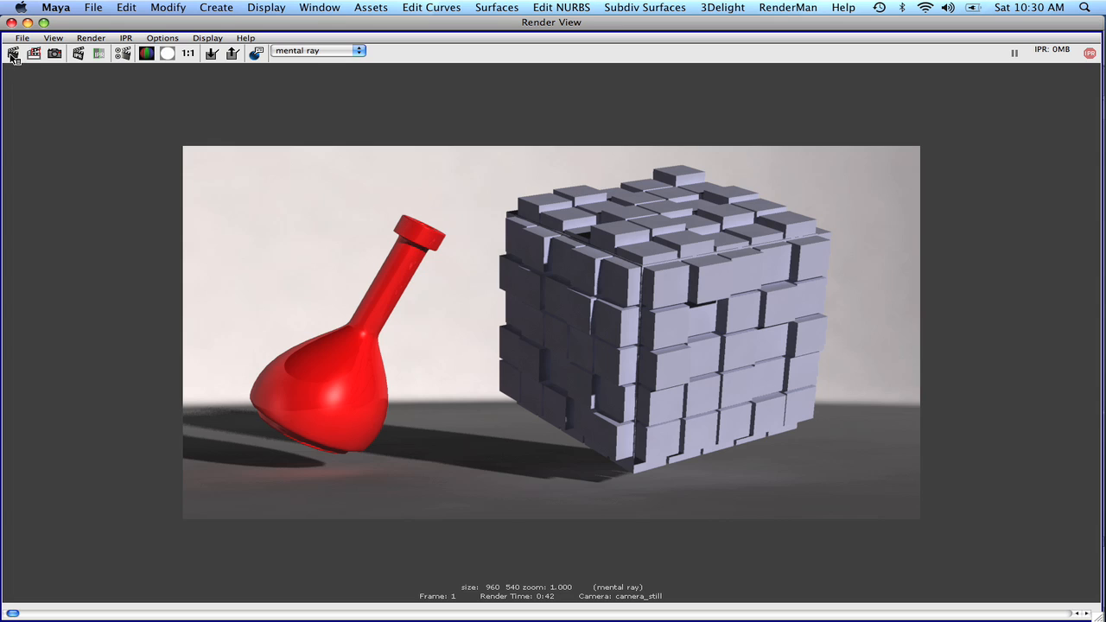
# Render the current frame to show black contour lines along the cube's block edges
pyautogui.click(14, 59)
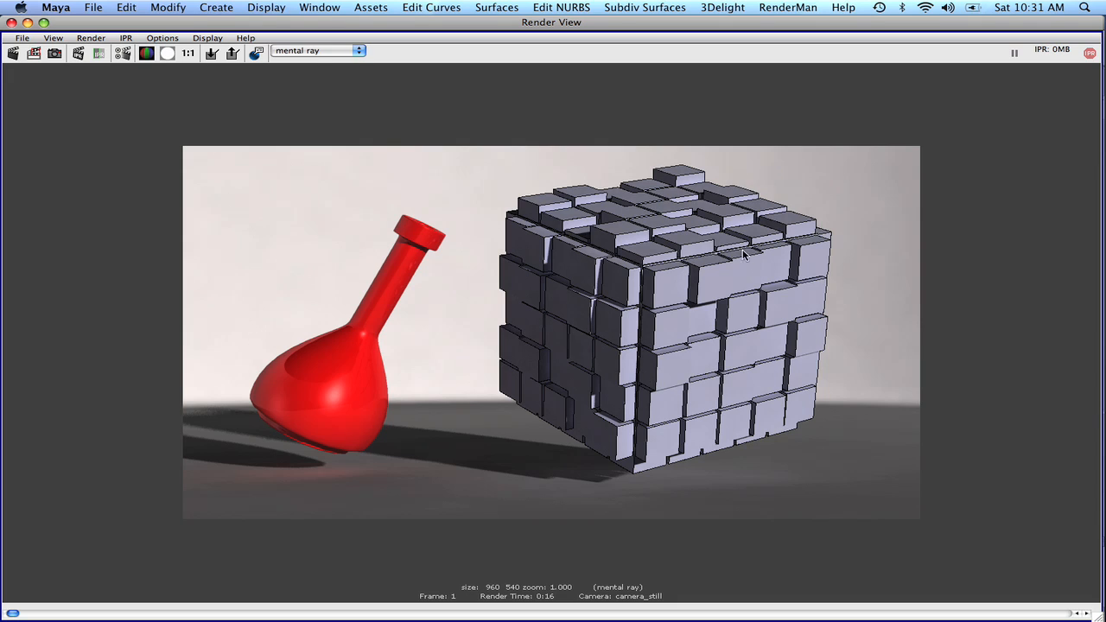
pyautogui.moveTo(732, 304)
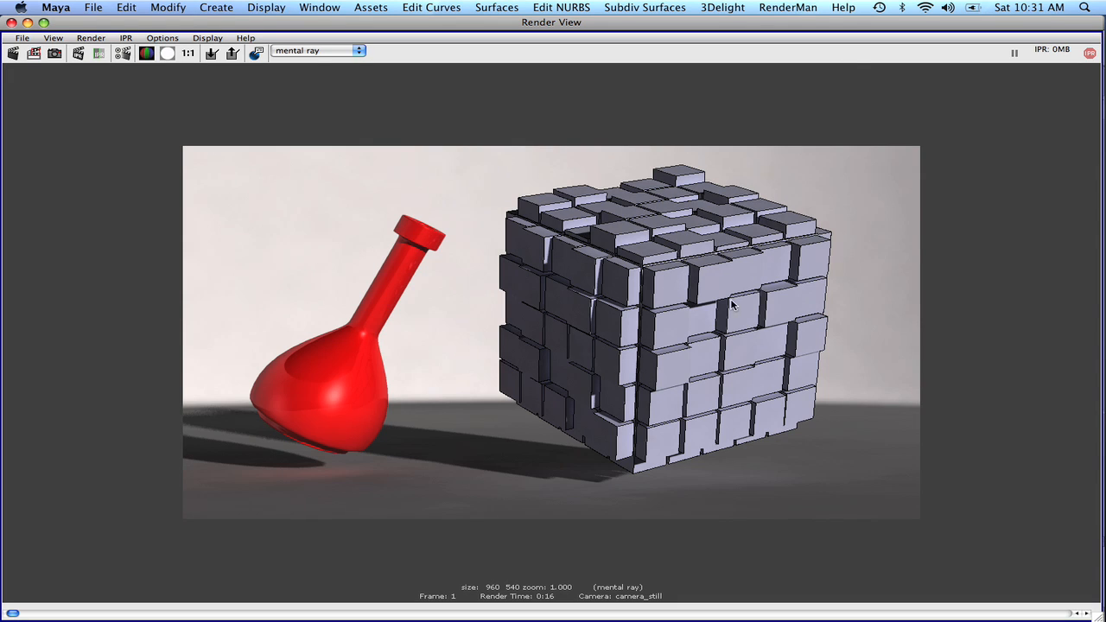
pyautogui.moveTo(391, 35)
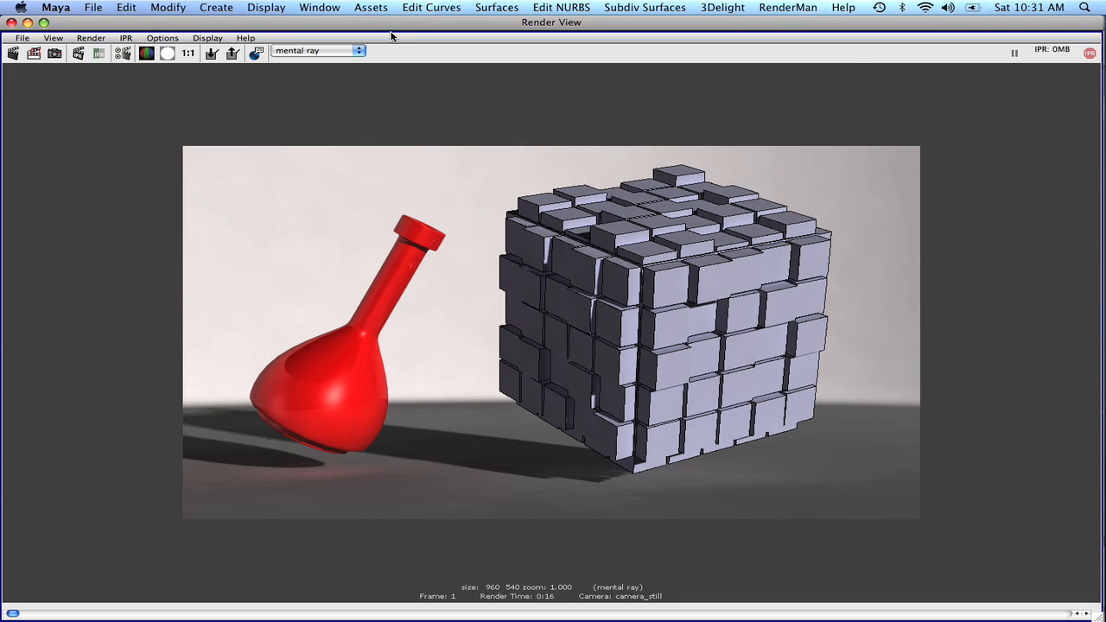
pyautogui.moveTo(829, 176)
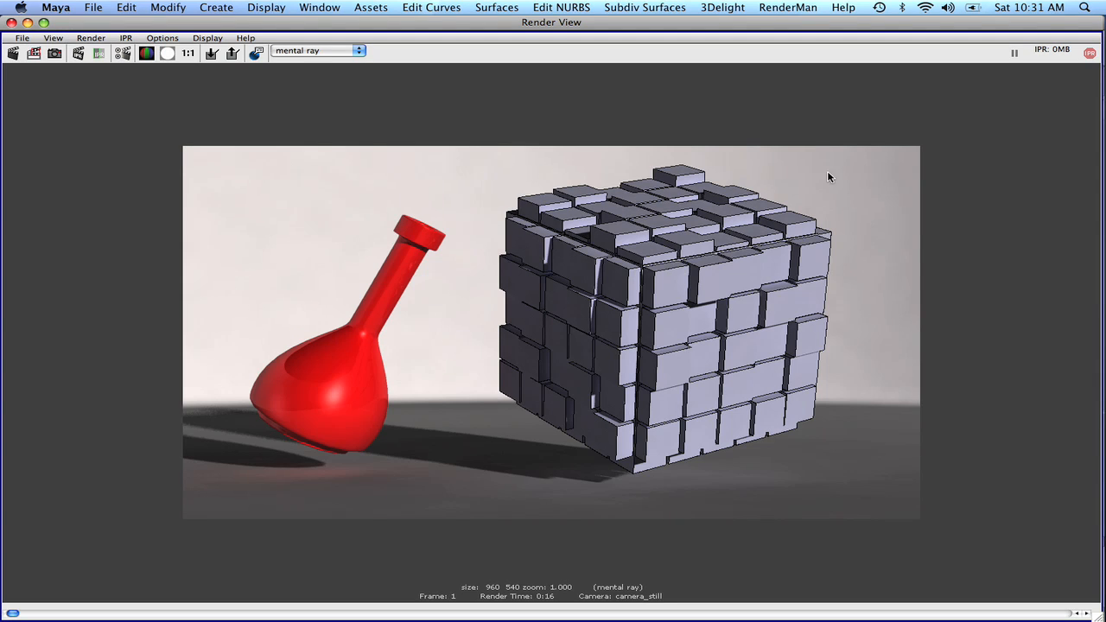
pyautogui.moveTo(559, 243)
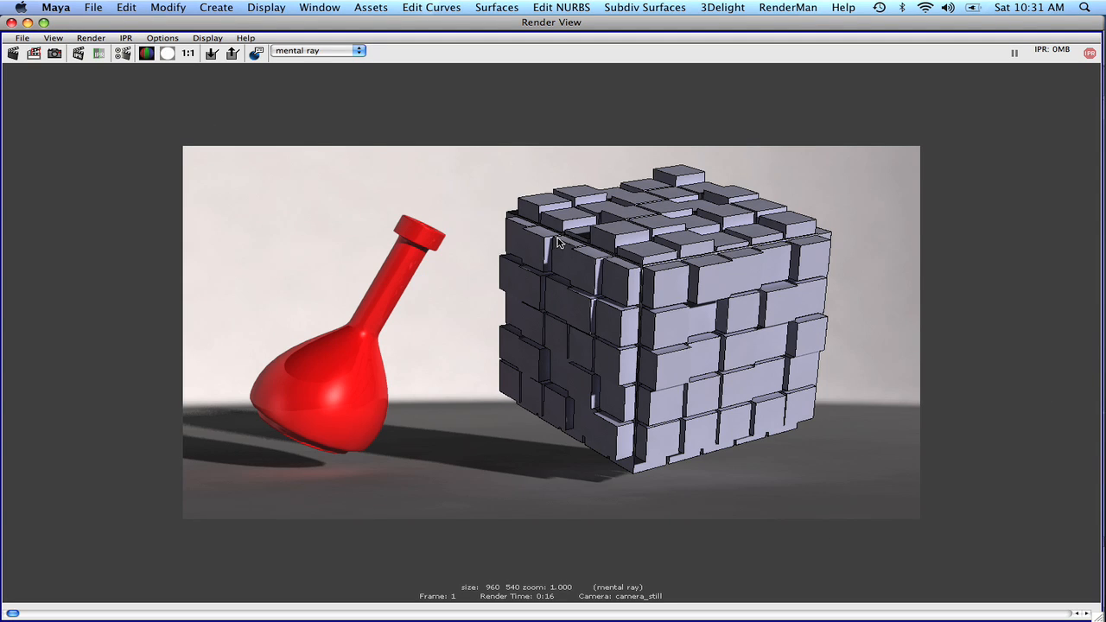
pyautogui.moveTo(69, 141)
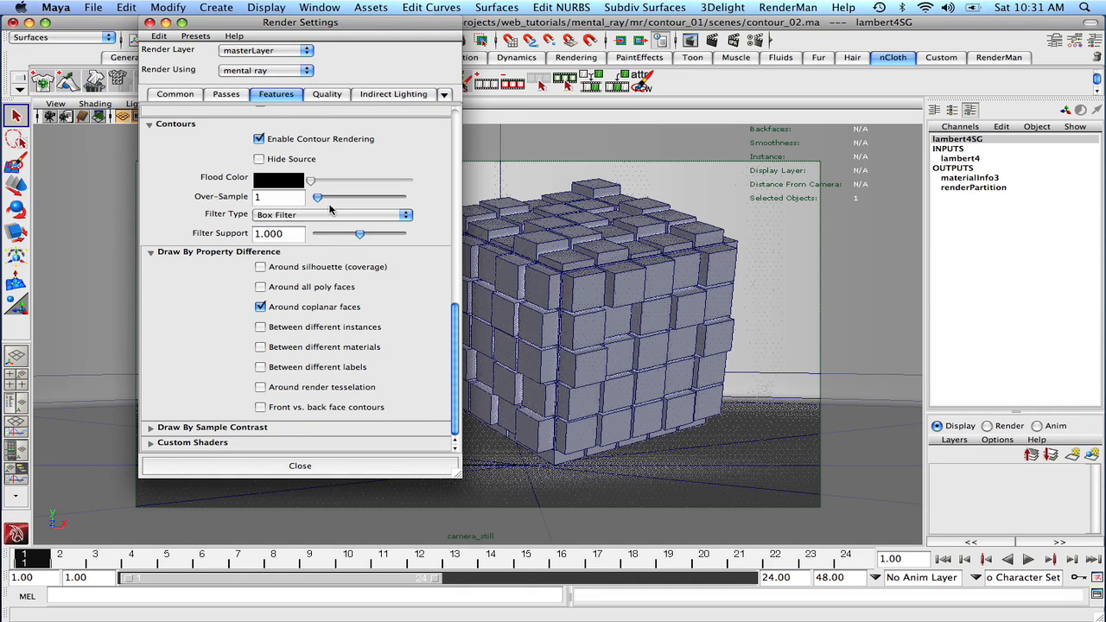
# Set the Contours Over-Sample field to 24 and close the Render Settings window
pyautogui.click(279, 197)
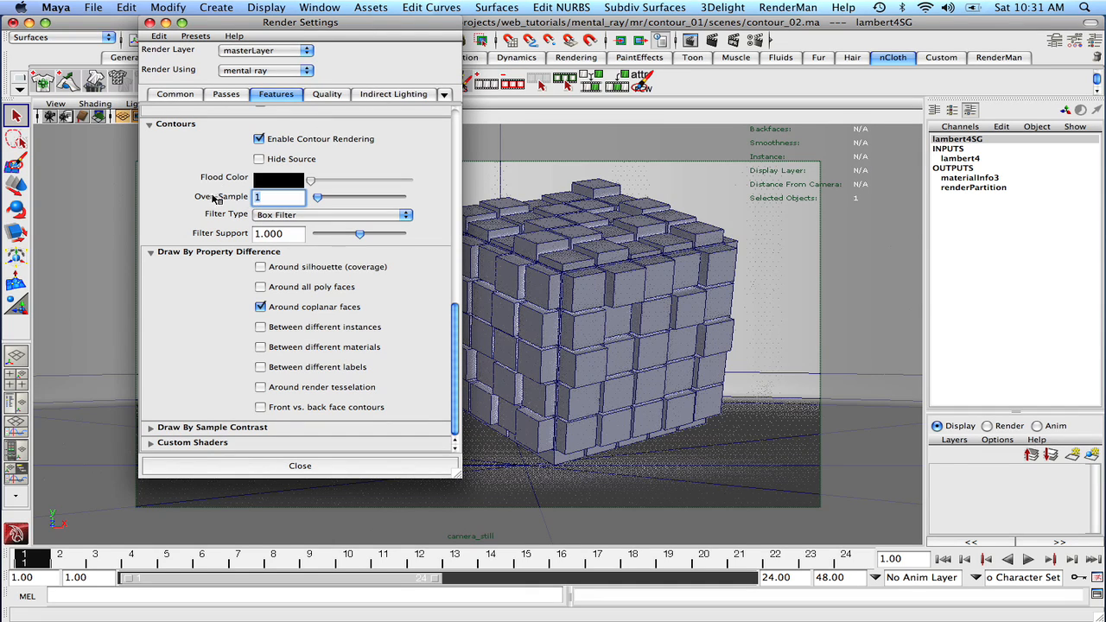
pyautogui.moveTo(300, 22); pyautogui.dragTo(203, 44)
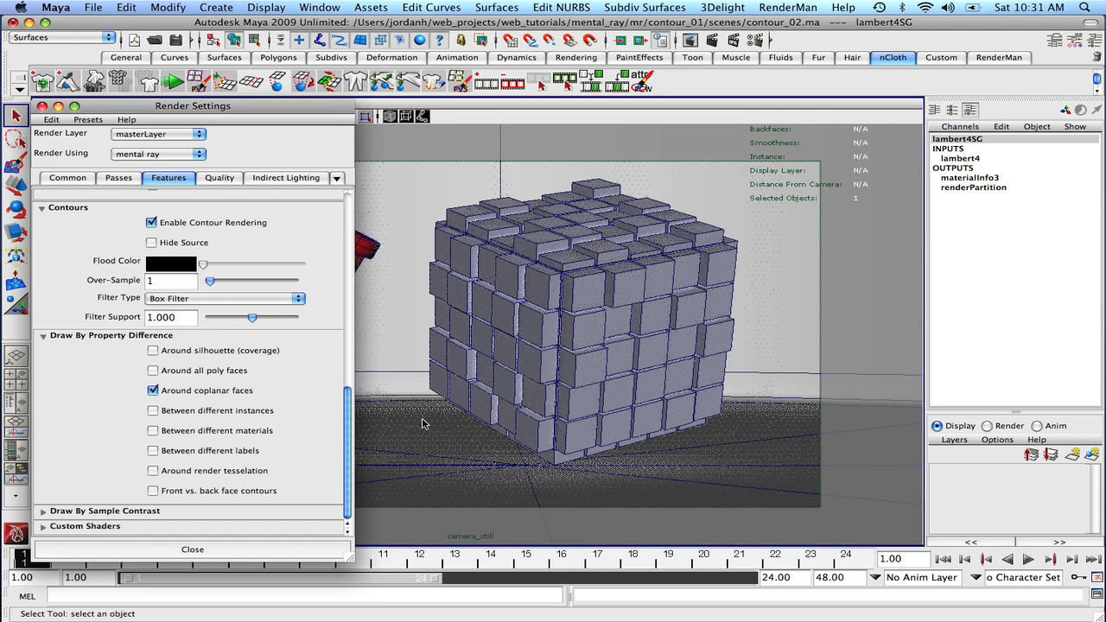
pyautogui.moveTo(988, 502)
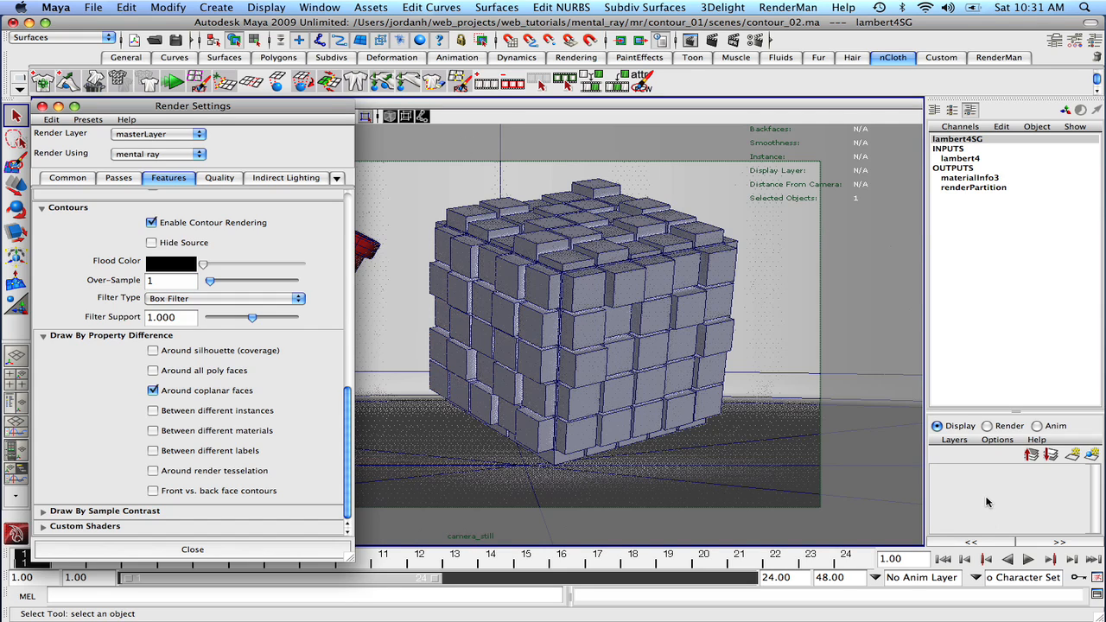
pyautogui.moveTo(373, 465)
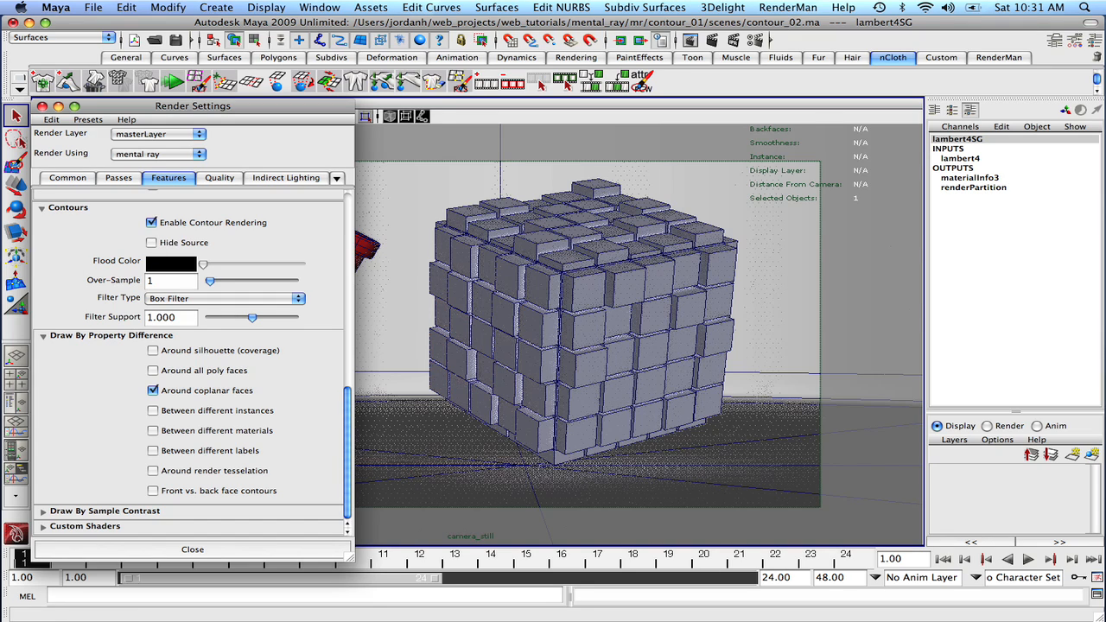
pyautogui.click(170, 280)
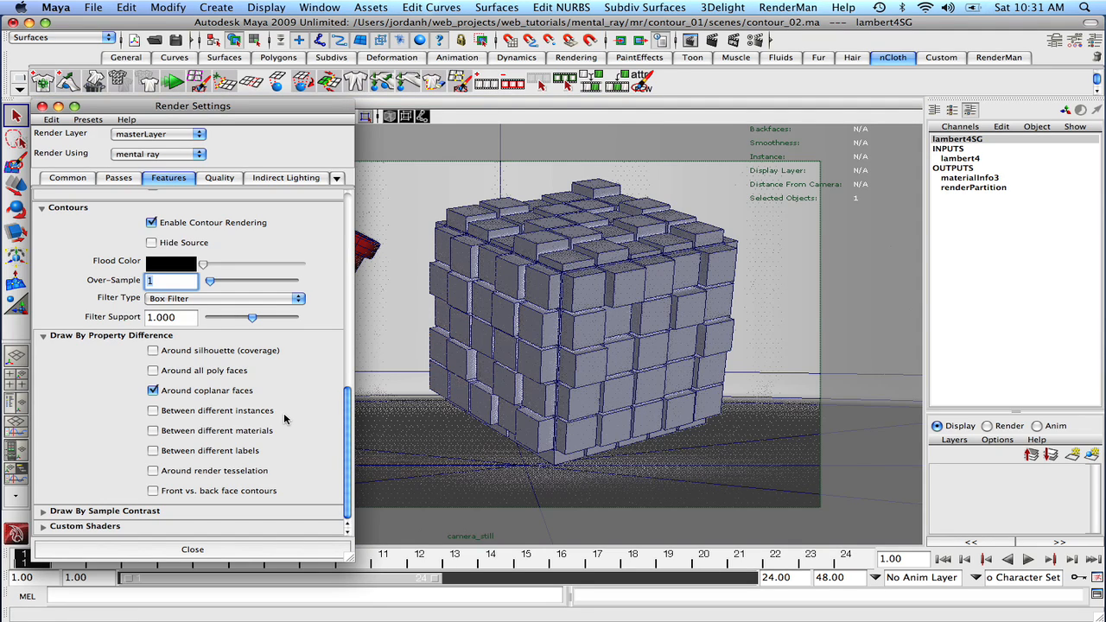
pyautogui.write('24')
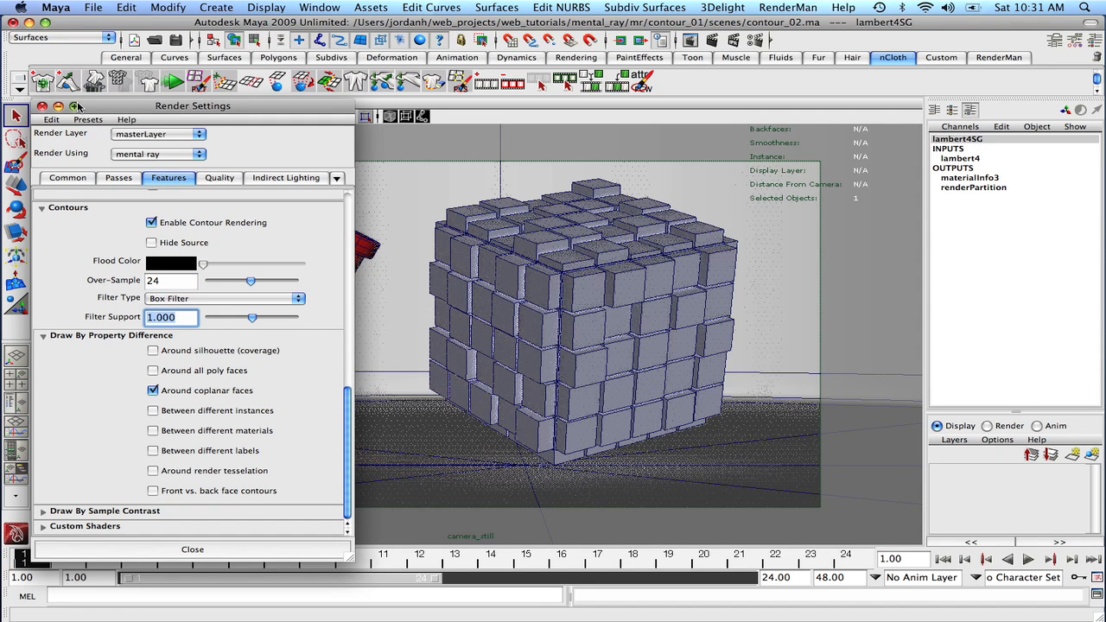
pyautogui.click(194, 550)
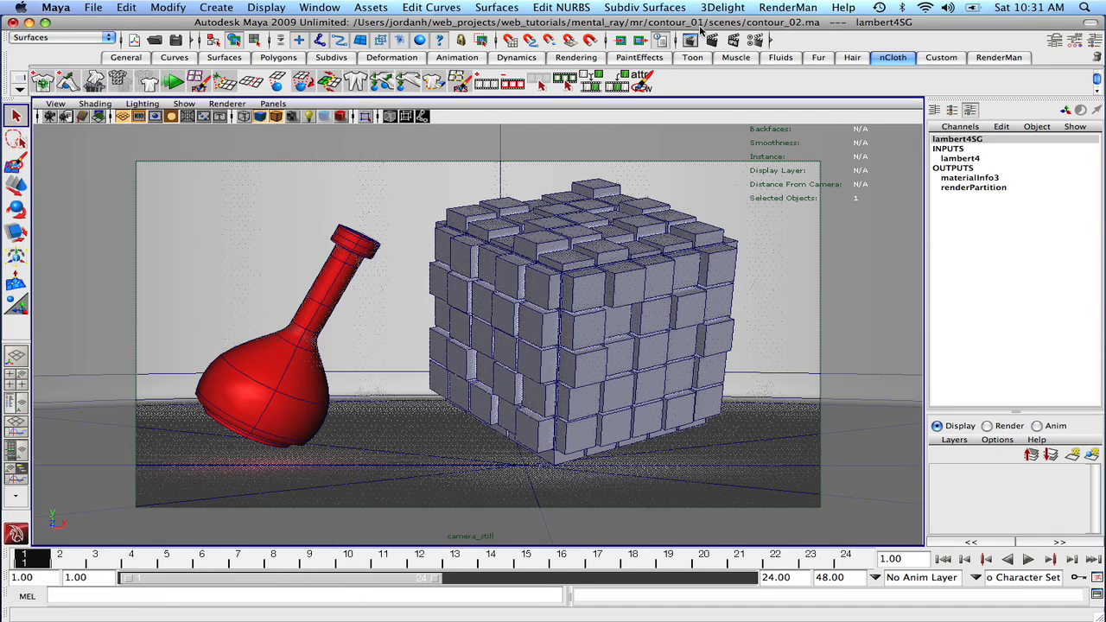
# Mark a render region around the block cube and render only that region
pyautogui.click(700, 41)
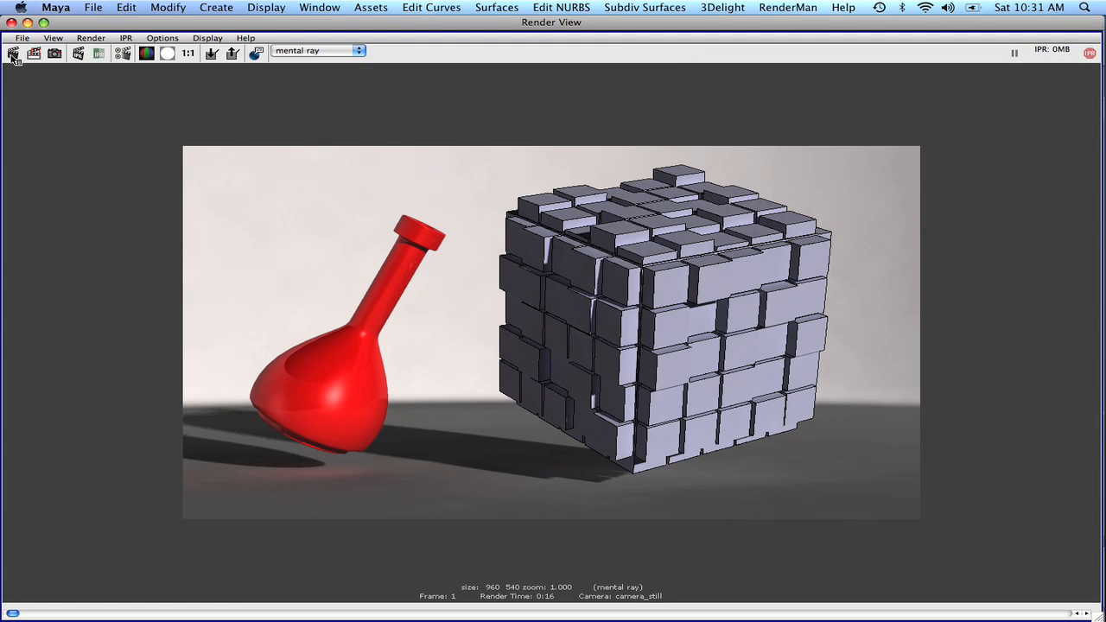
pyautogui.moveTo(483, 124); pyautogui.dragTo(865, 504)
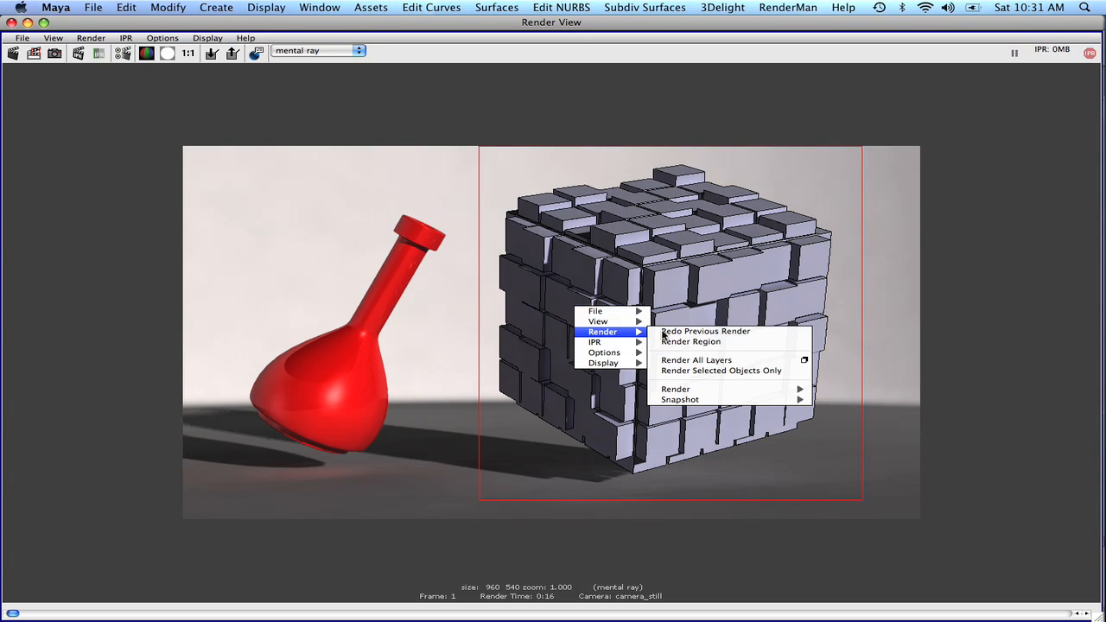
pyautogui.click(693, 342)
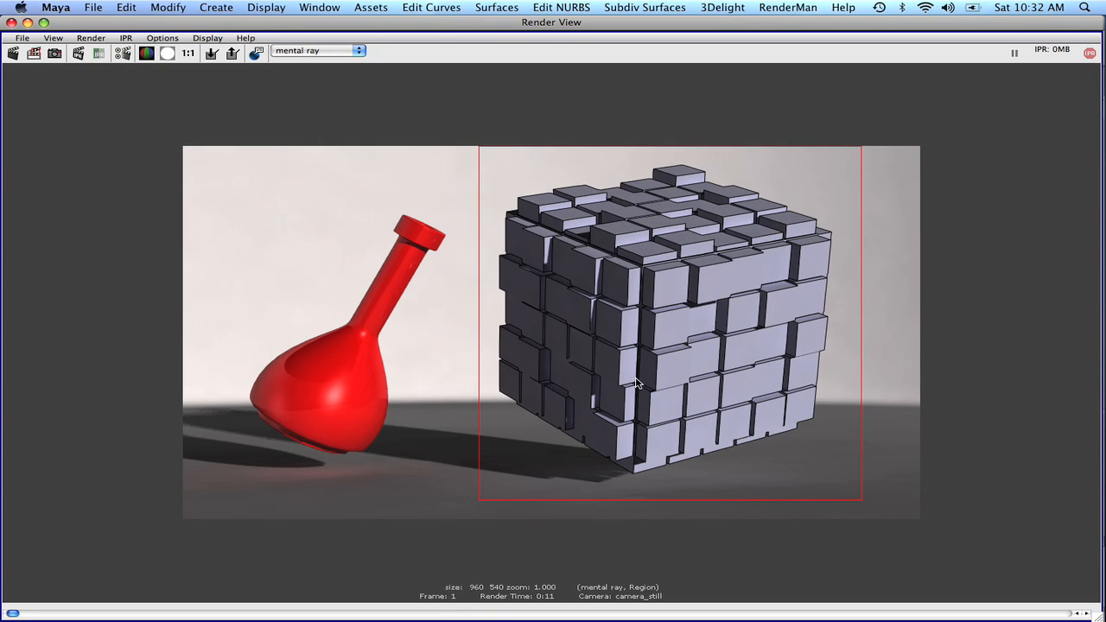
pyautogui.moveTo(650, 322)
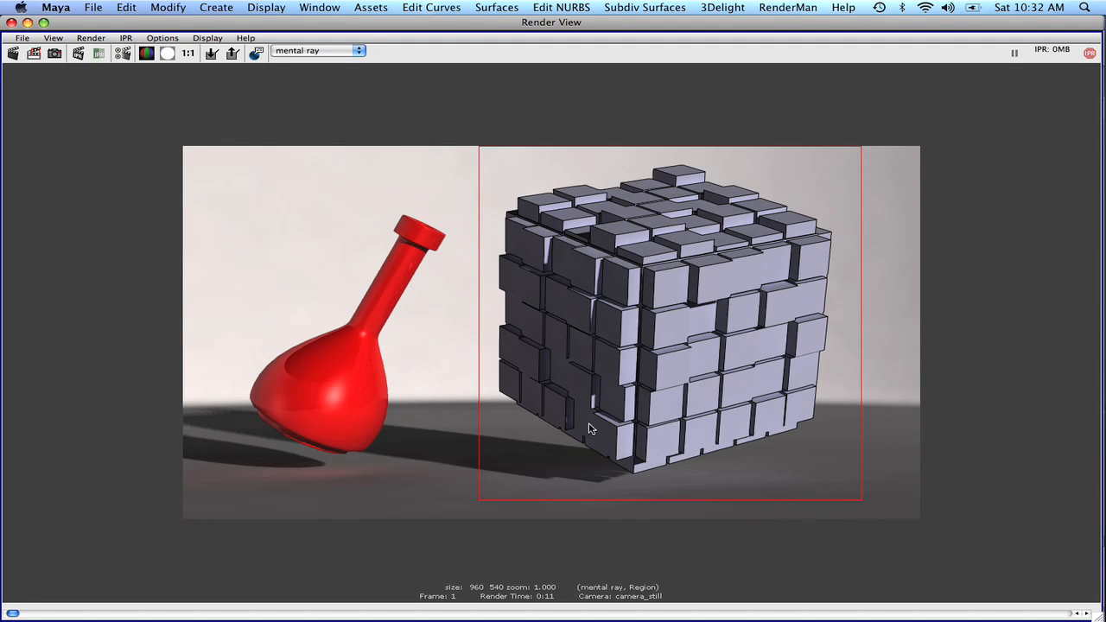
pyautogui.moveTo(402, 468)
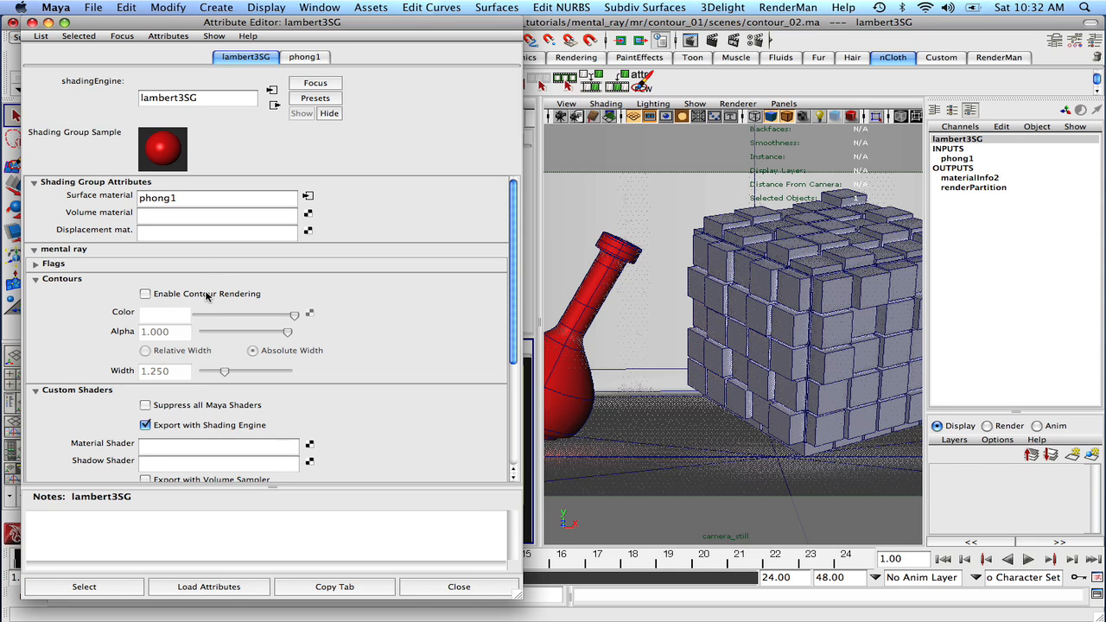
# Check Enable Contour Rendering on the vase's lambert3SG shading group
pyautogui.click(145, 294)
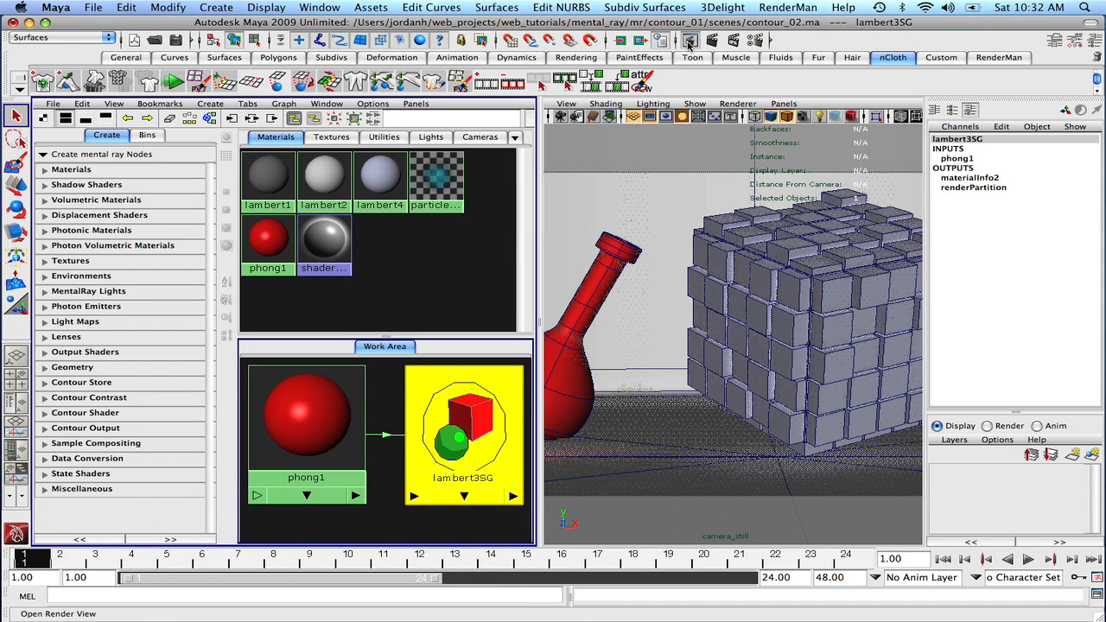
# Mark a render region around the vase in Render View and render that region
pyautogui.click(683, 39)
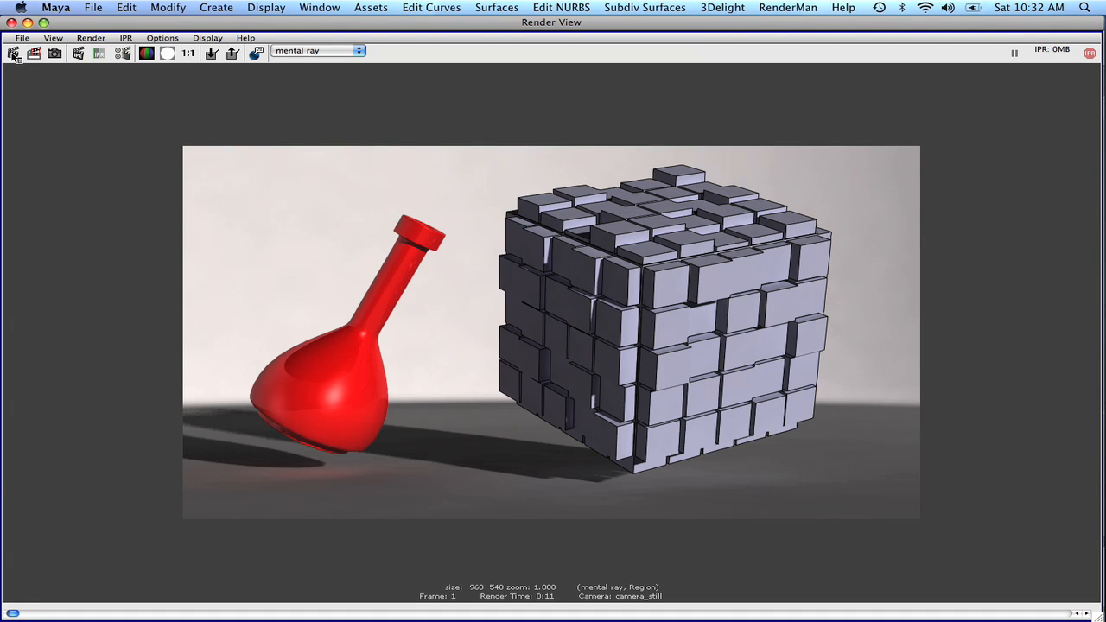
pyautogui.moveTo(222, 185); pyautogui.dragTo(424, 489)
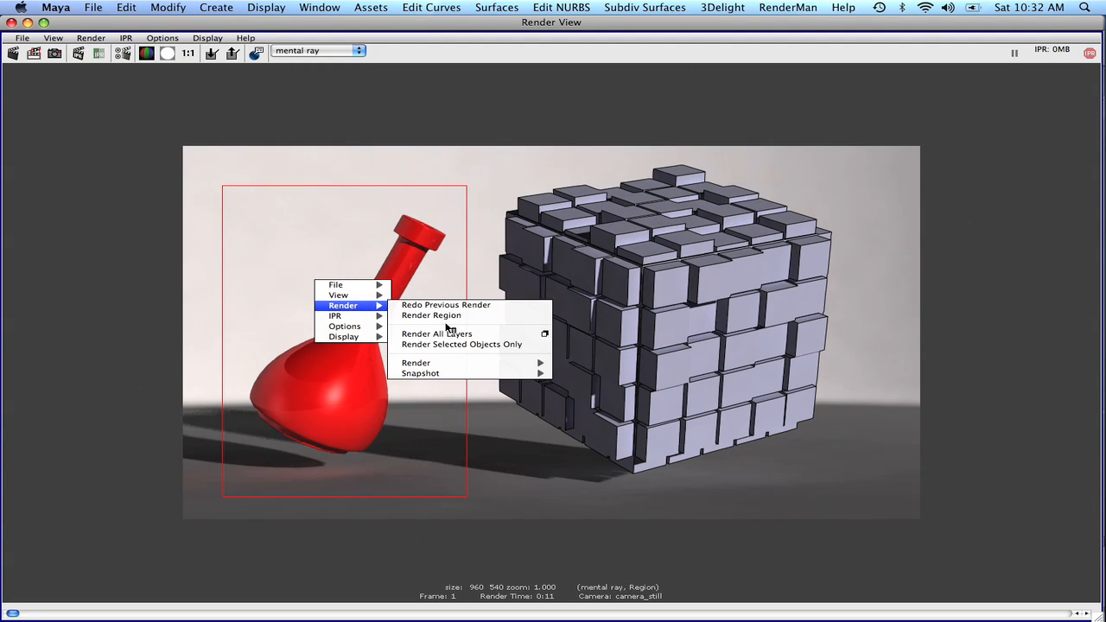
pyautogui.click(432, 315)
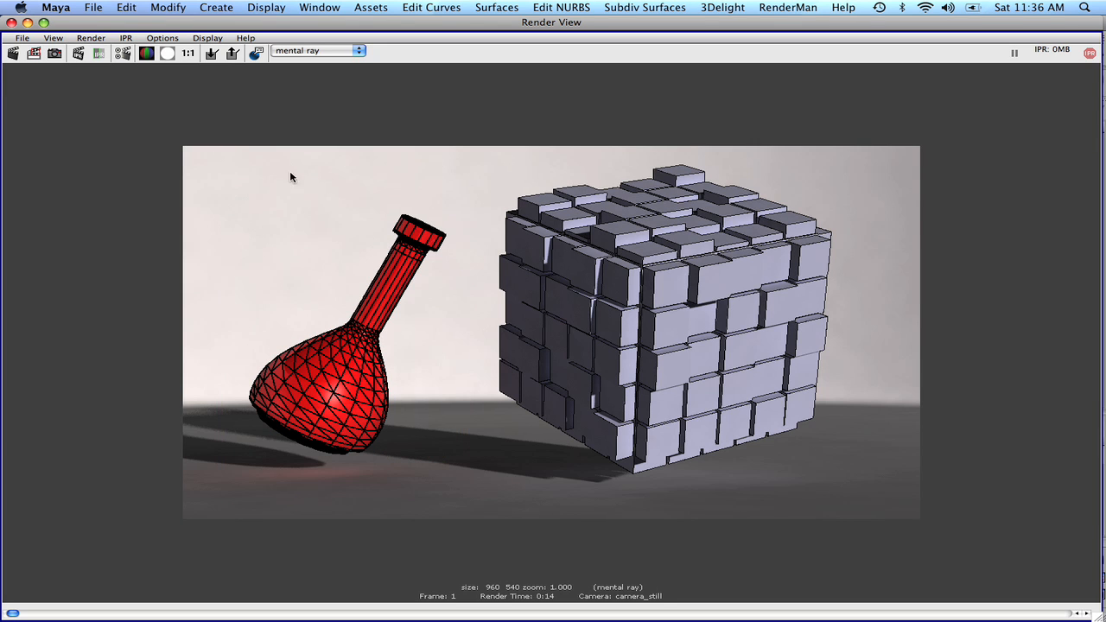
pyautogui.moveTo(301, 558)
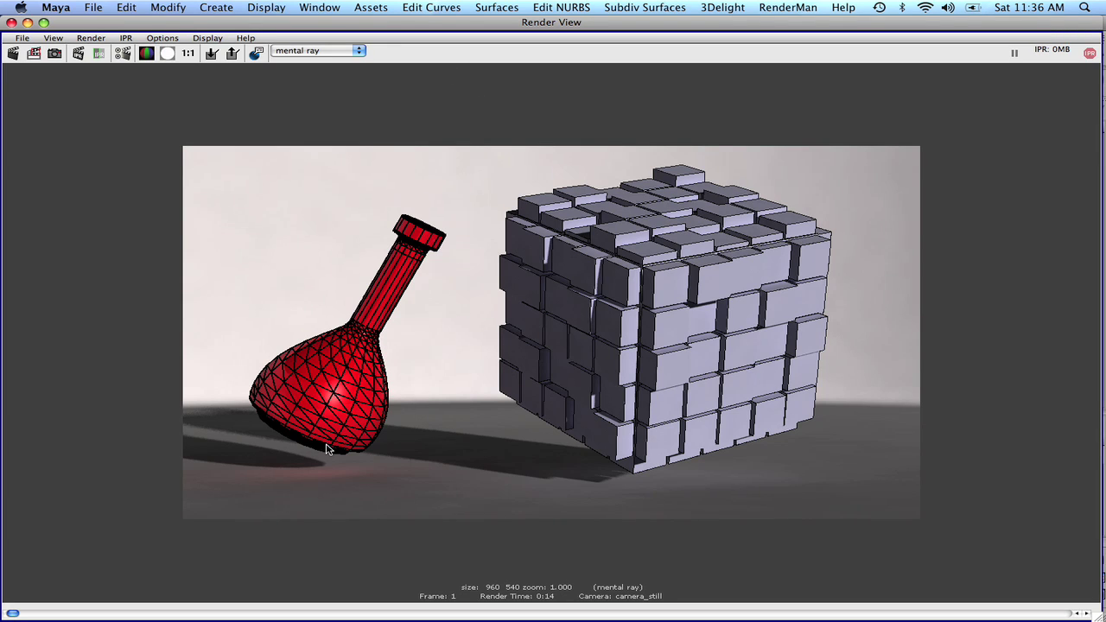
pyautogui.moveTo(399, 266)
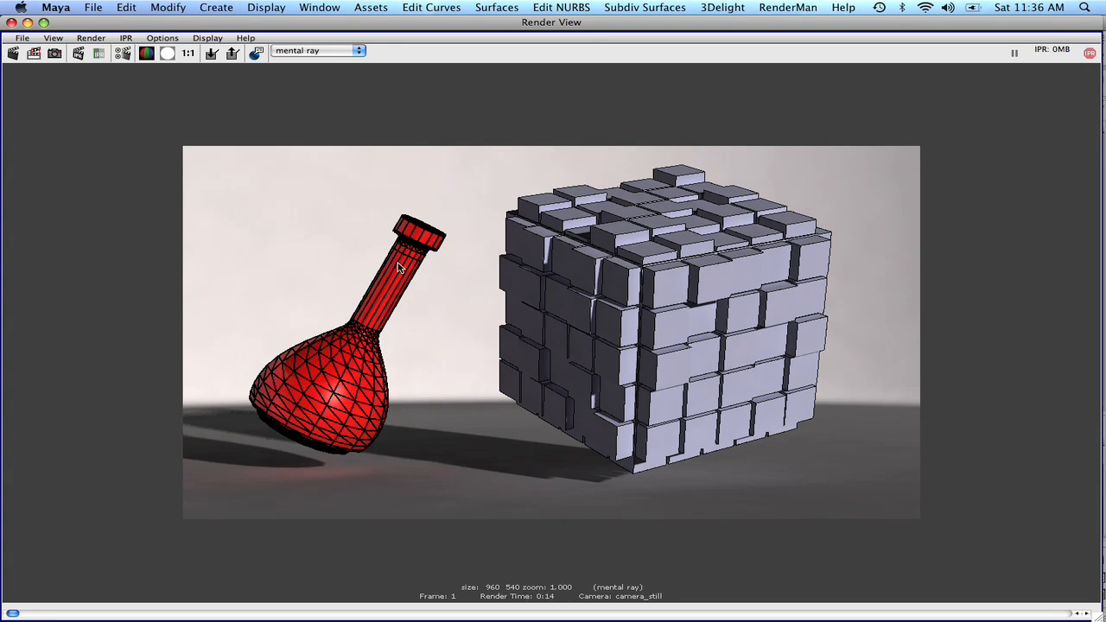
pyautogui.moveTo(280, 463)
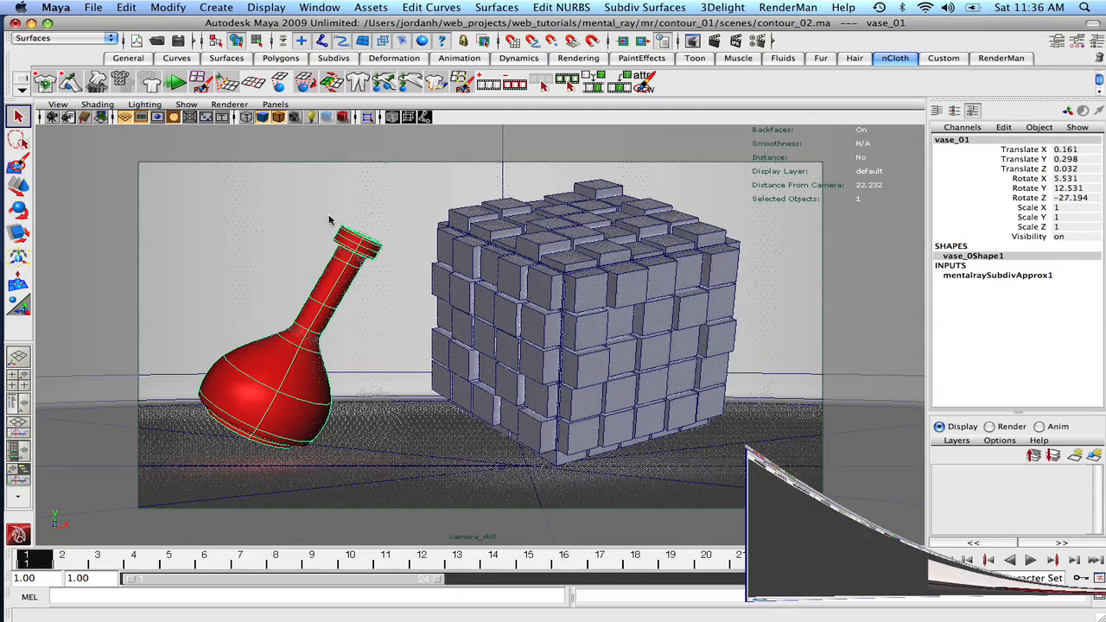
# Attach a mental ray Subdivision approximation to the vase through the Approximation Editor
pyautogui.click(264, 8)
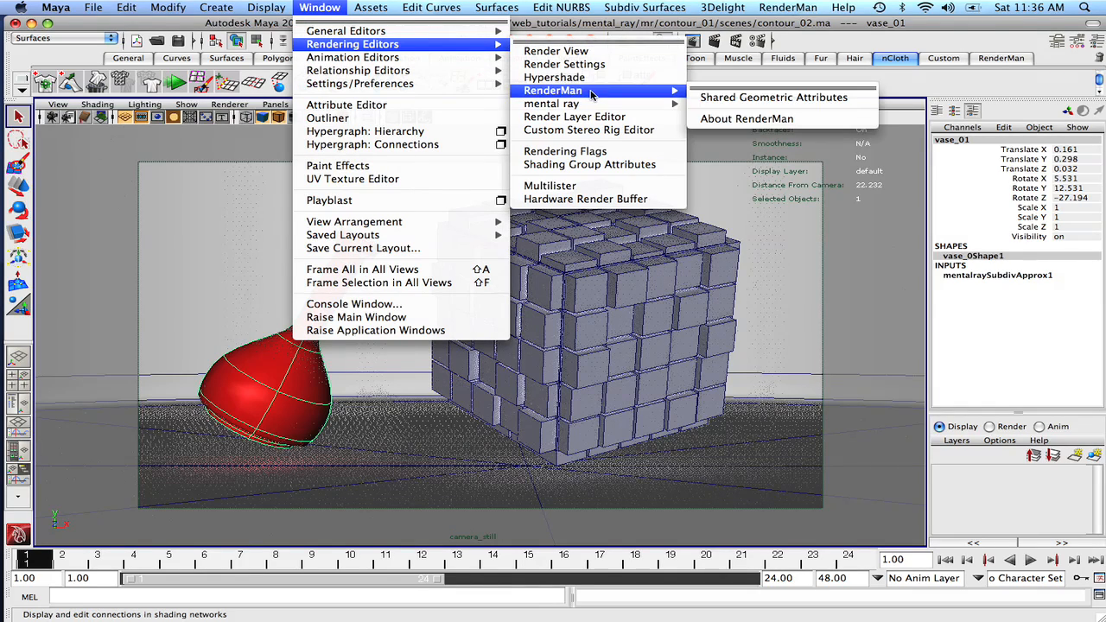
pyautogui.moveTo(550, 103)
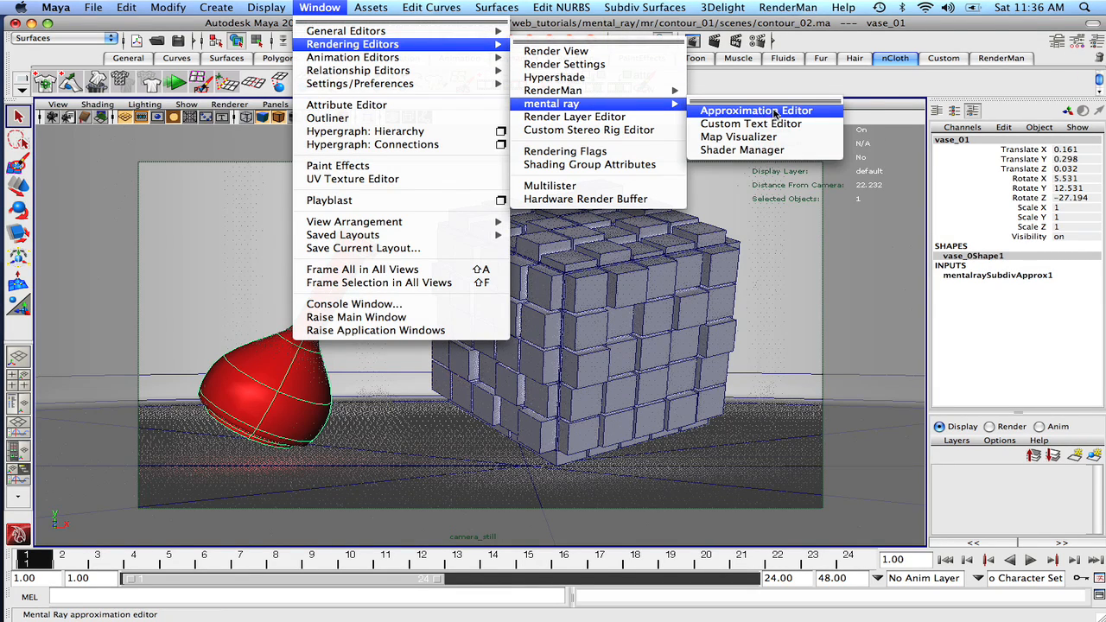
pyautogui.click(755, 110)
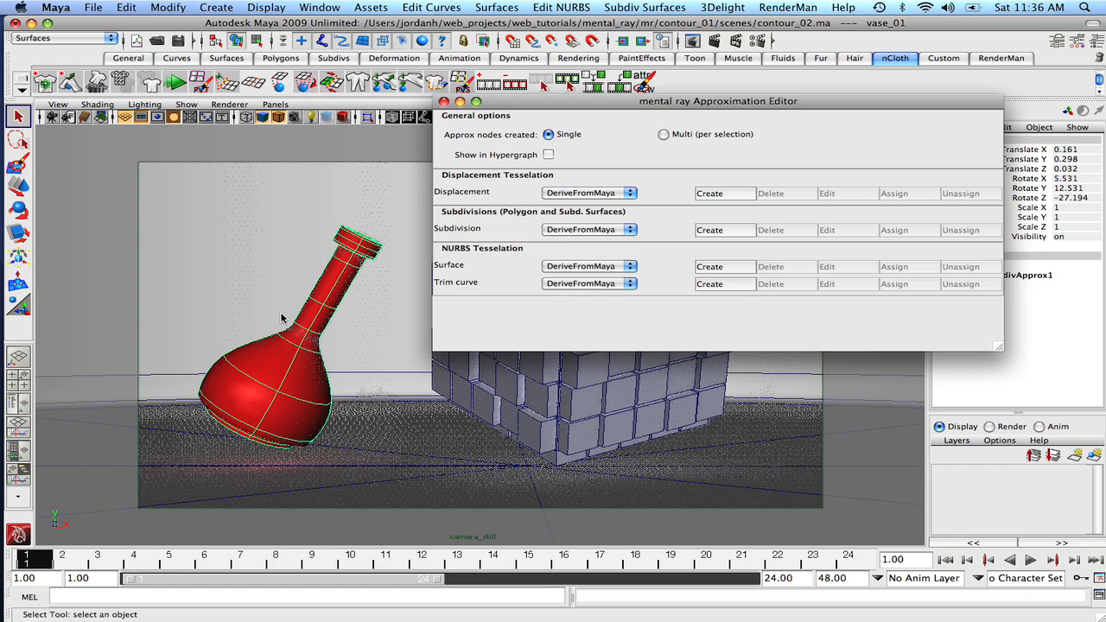
pyautogui.click(723, 229)
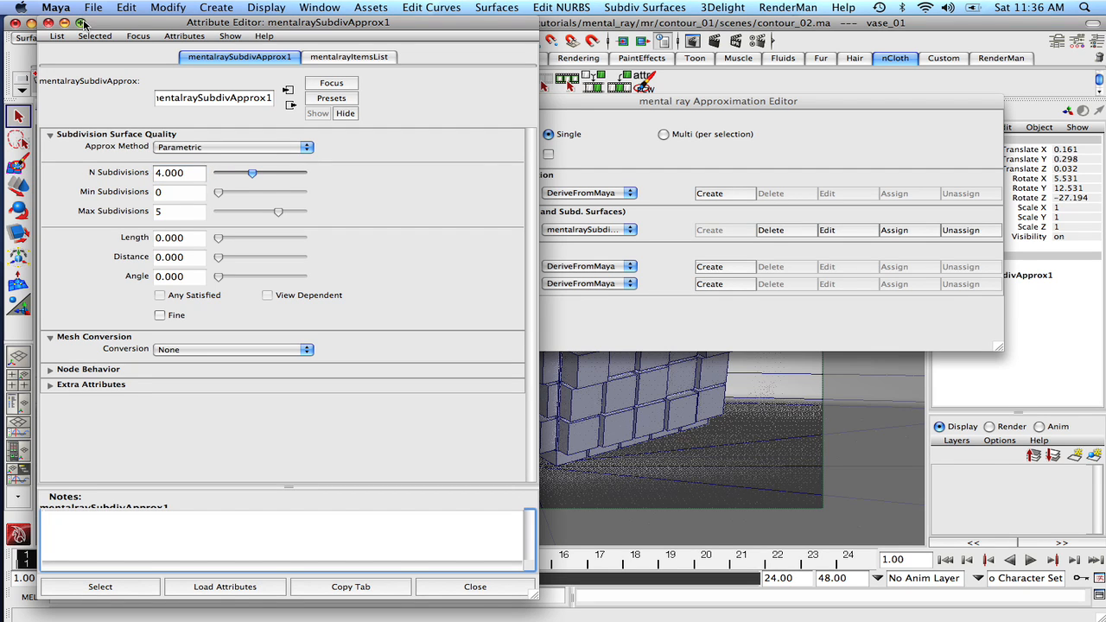
pyautogui.click(475, 586)
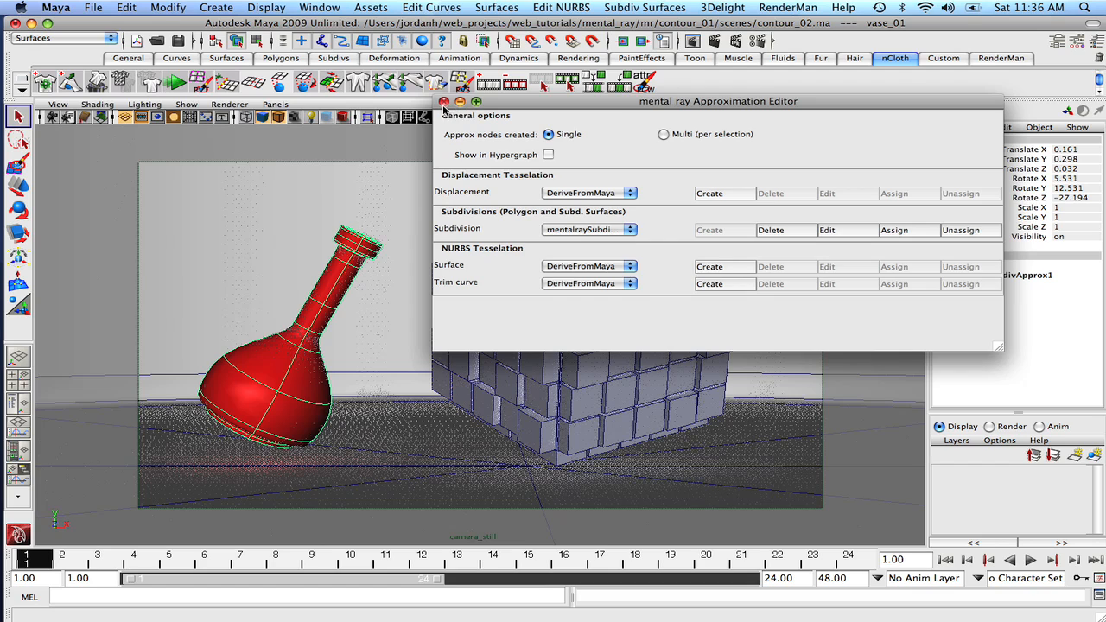
pyautogui.click(444, 103)
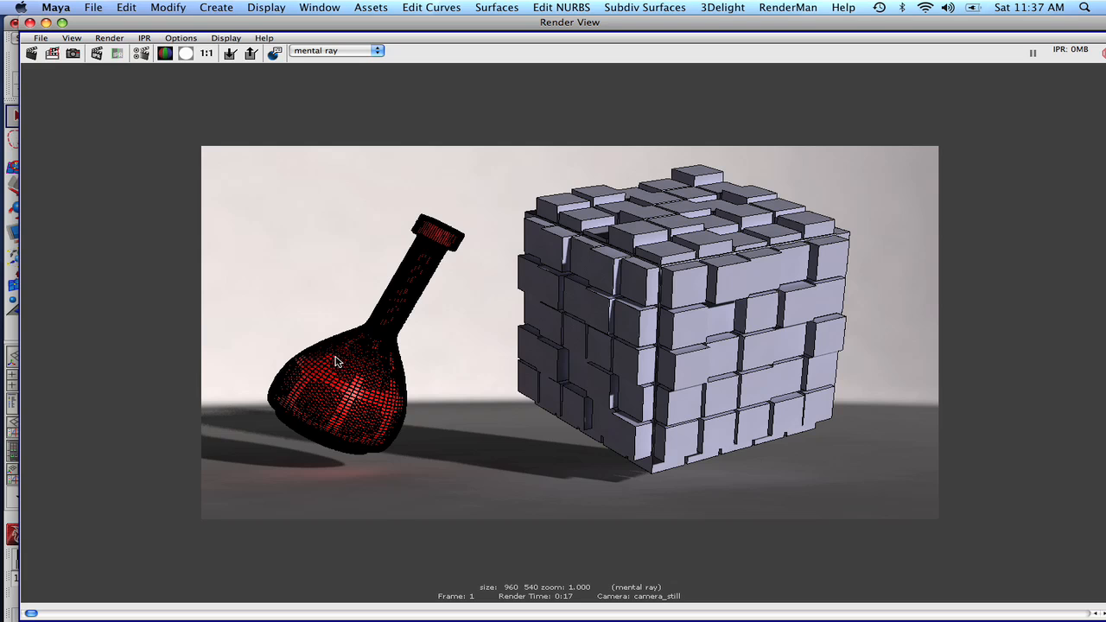
pyautogui.moveTo(63, 117)
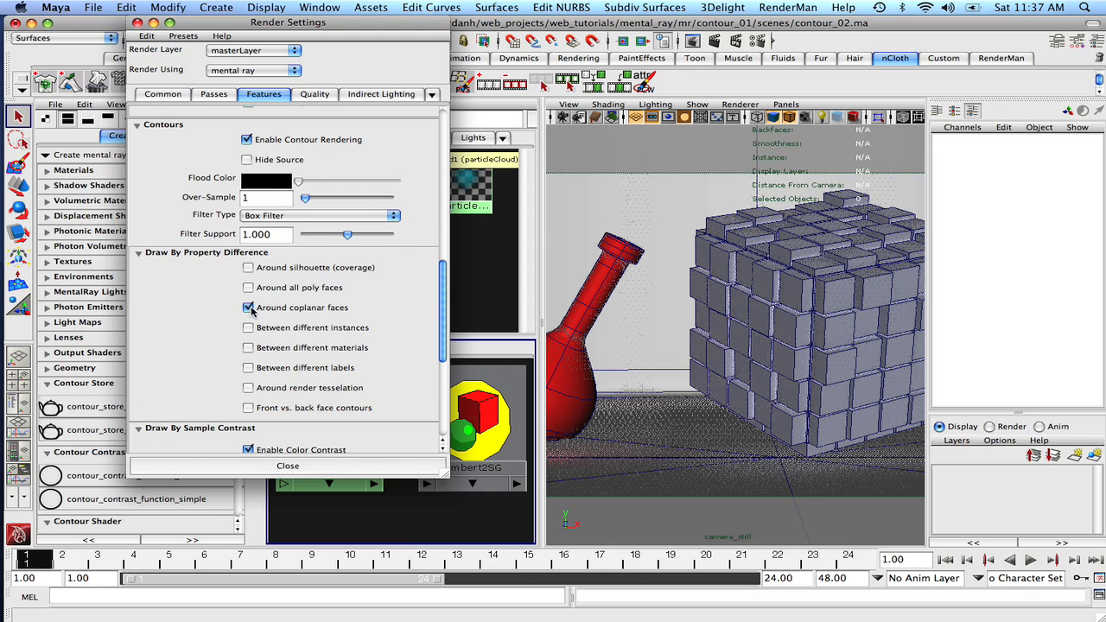
# Turn off Around coplanar faces, set over-sampling to 24 and Normal Contrast to 30
pyautogui.click(248, 308)
pyautogui.write('24')
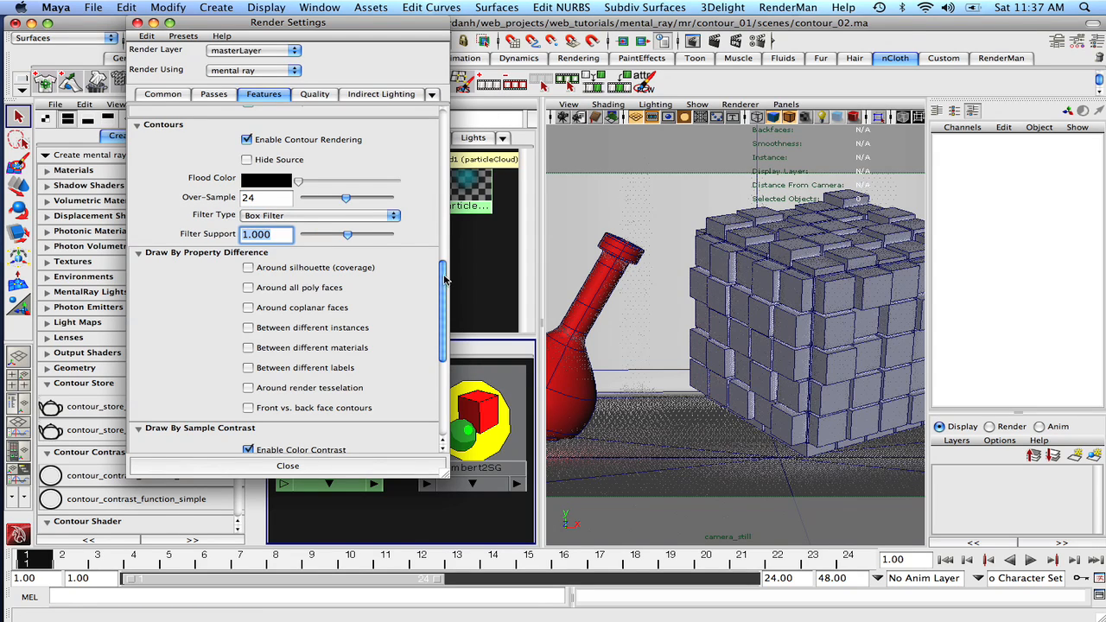
pyautogui.scroll(-3)
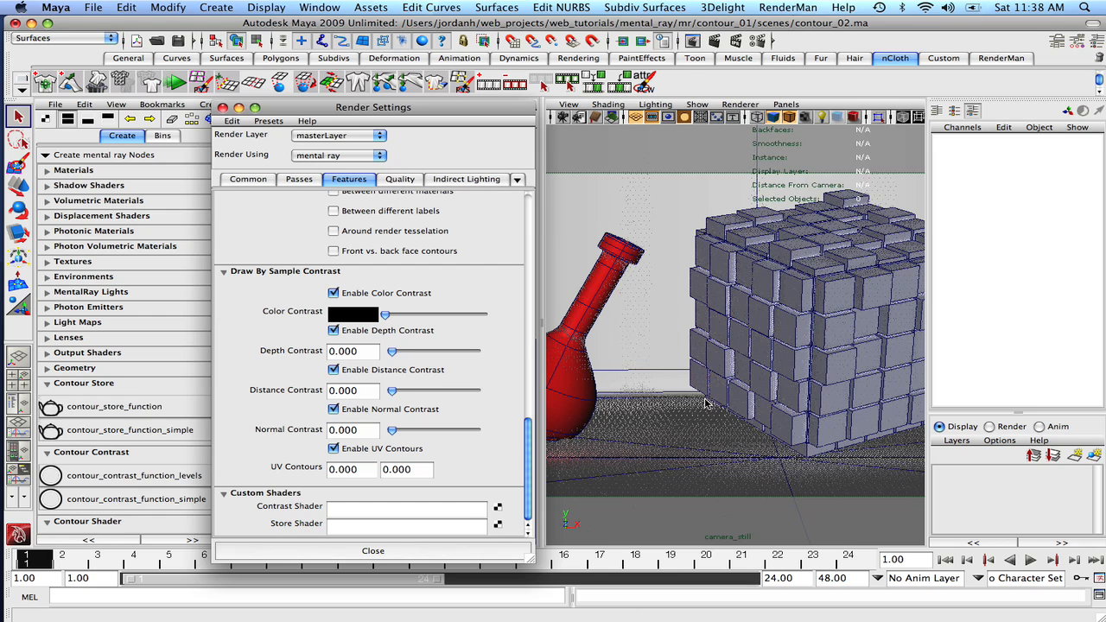
pyautogui.moveTo(551, 369)
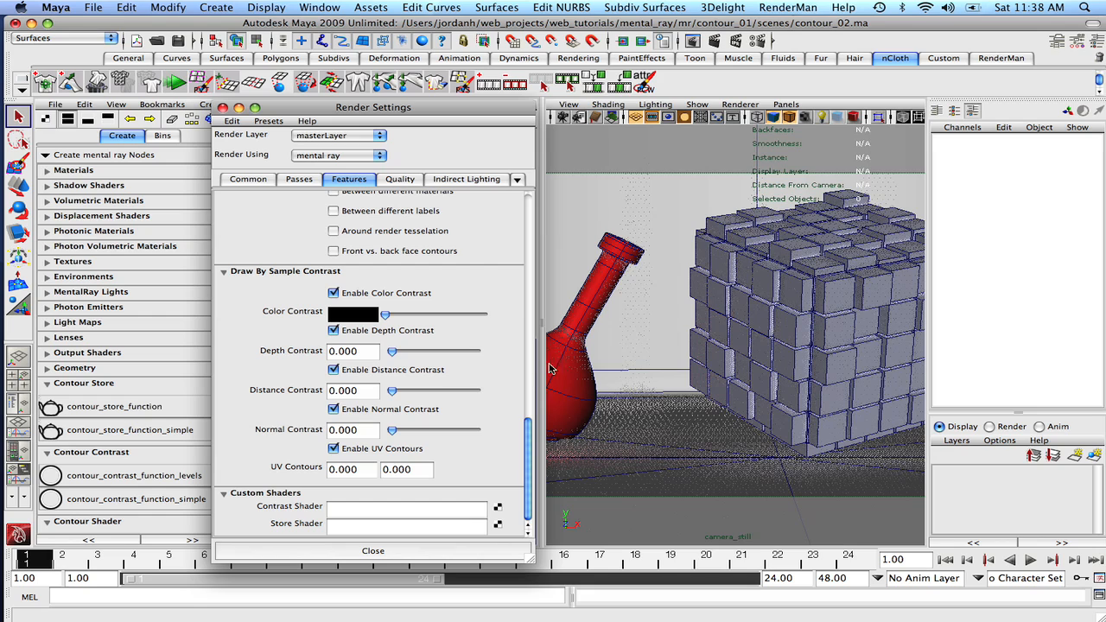
pyautogui.moveTo(578, 413)
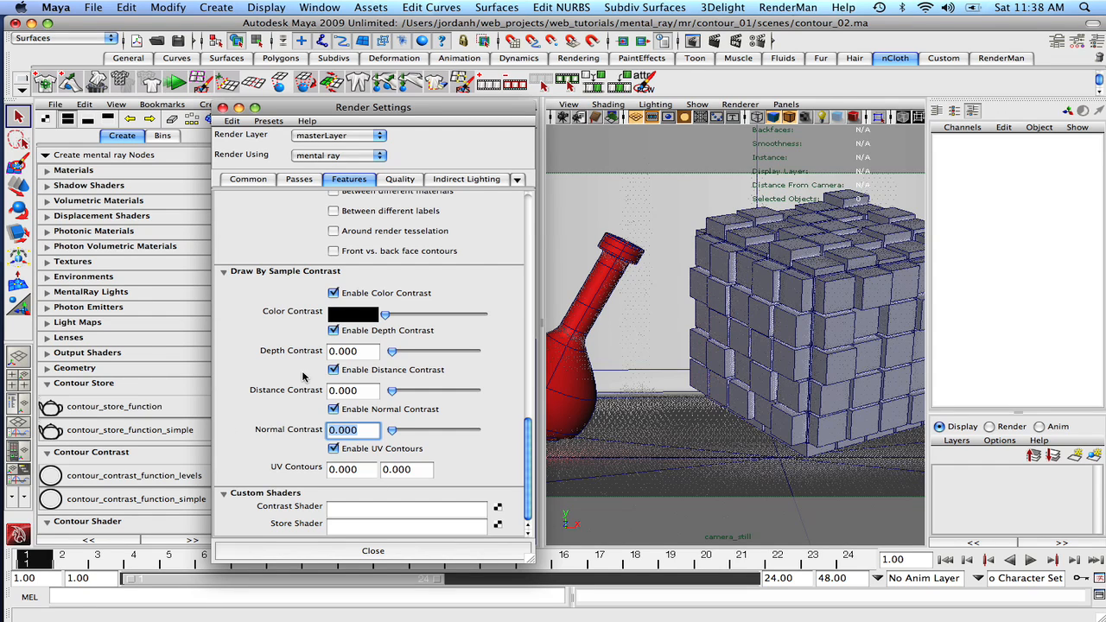
pyautogui.write('30.000')
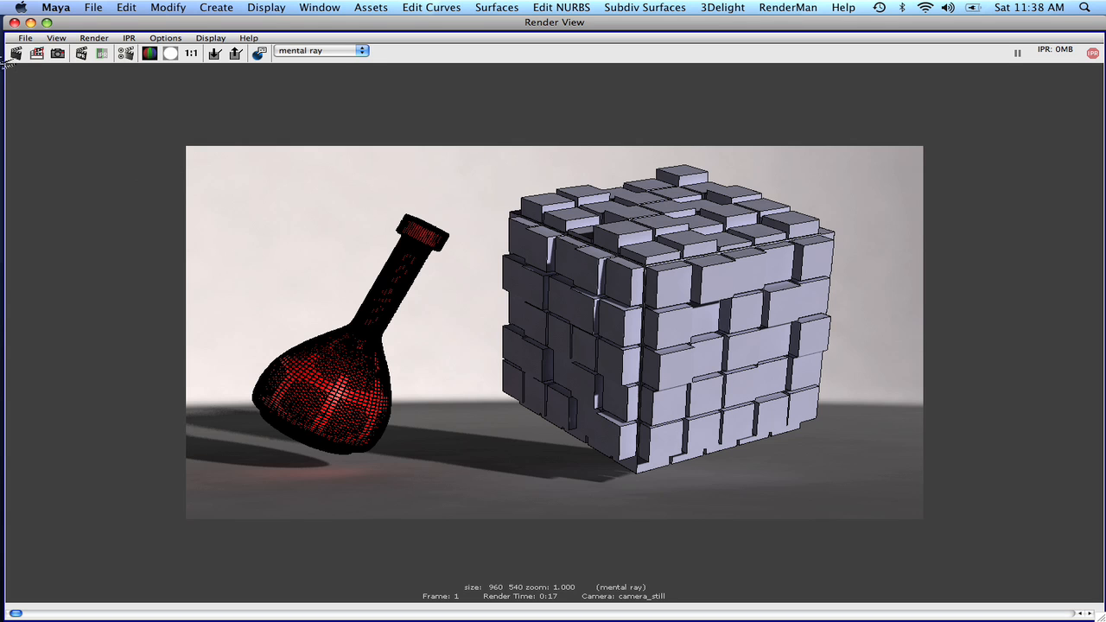
# Redo the previous render to see the vase and cube with updated contour outlines
pyautogui.click(15, 58)
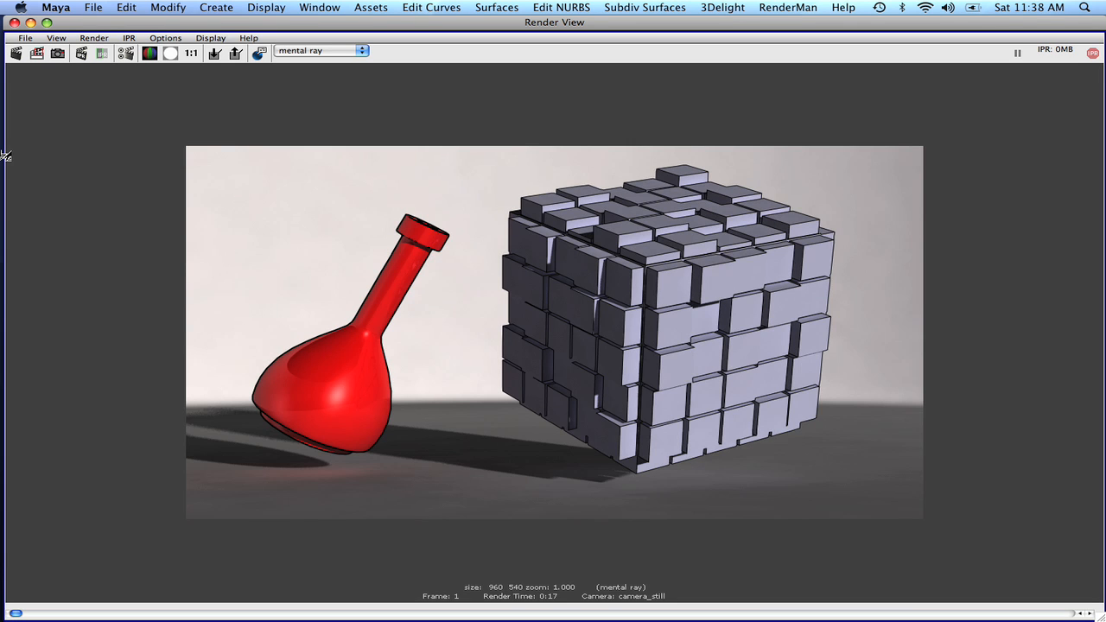
pyautogui.moveTo(9, 179)
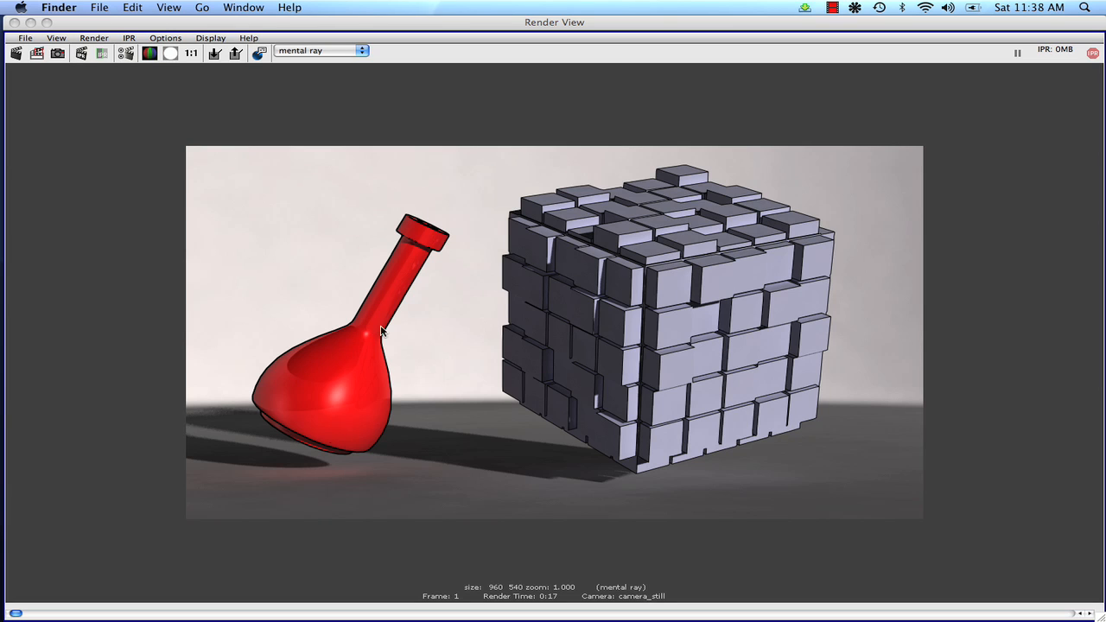
pyautogui.moveTo(245, 522)
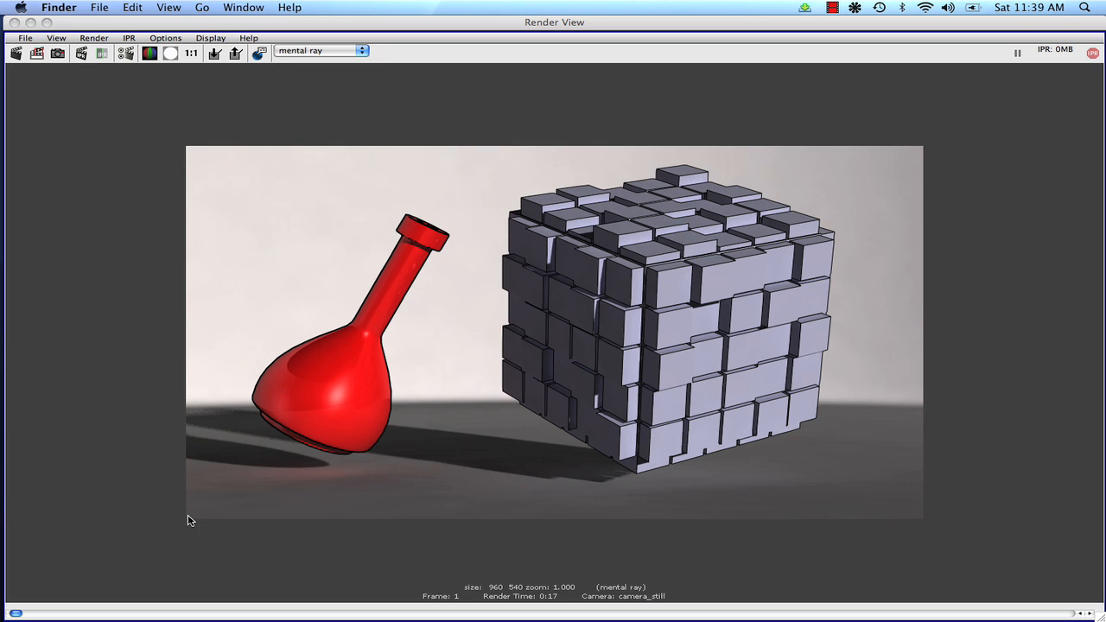
pyautogui.moveTo(421, 240)
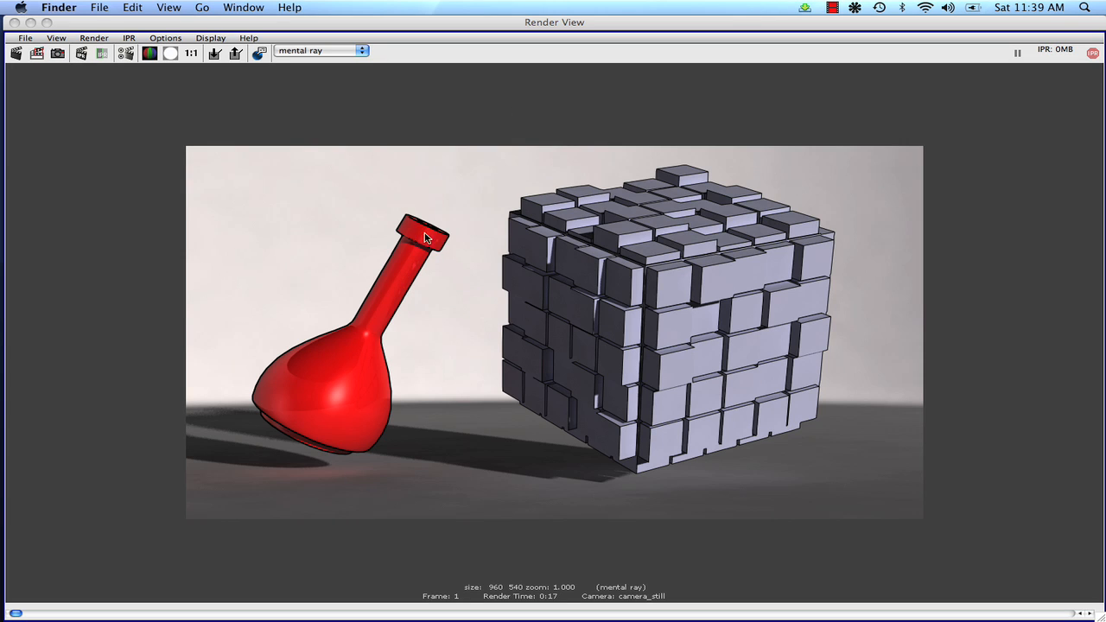
pyautogui.moveTo(403, 301)
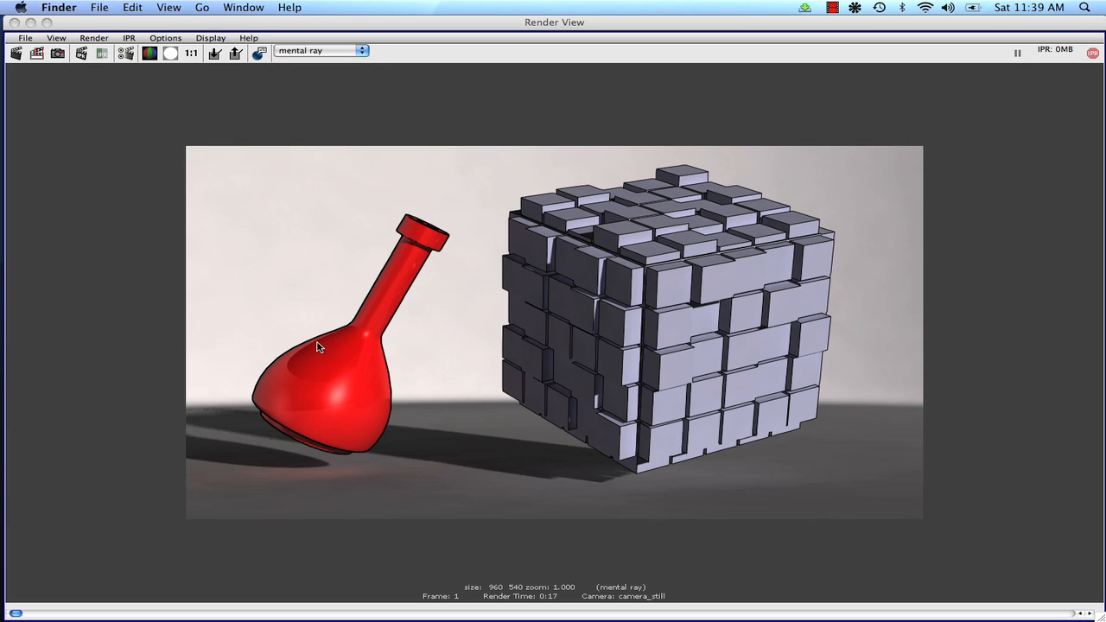
pyautogui.moveTo(368, 416)
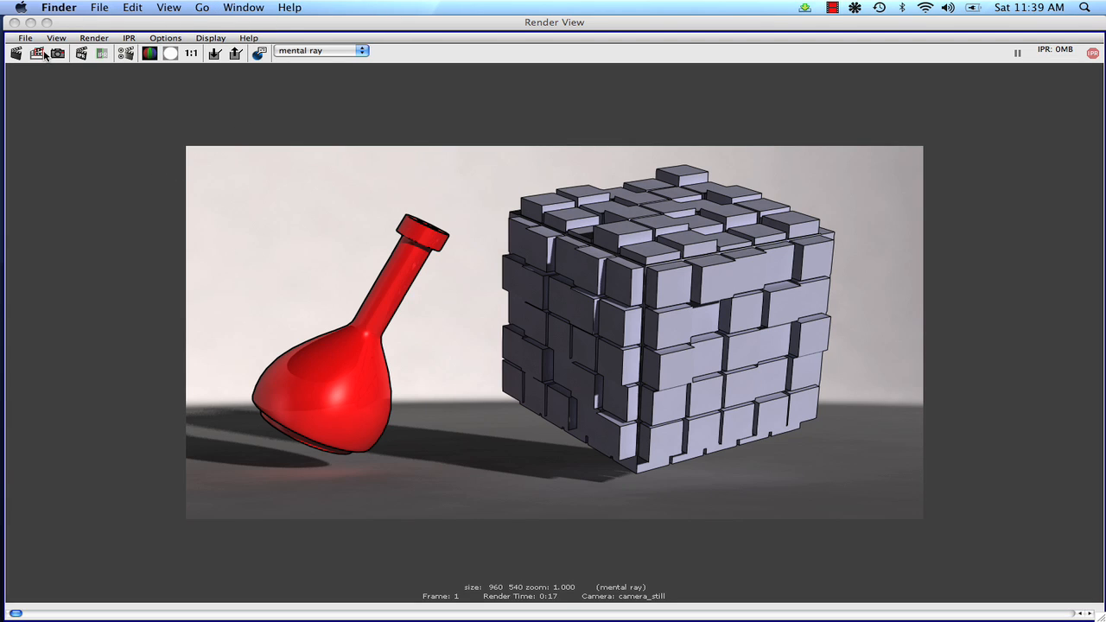
pyautogui.moveTo(817, 102)
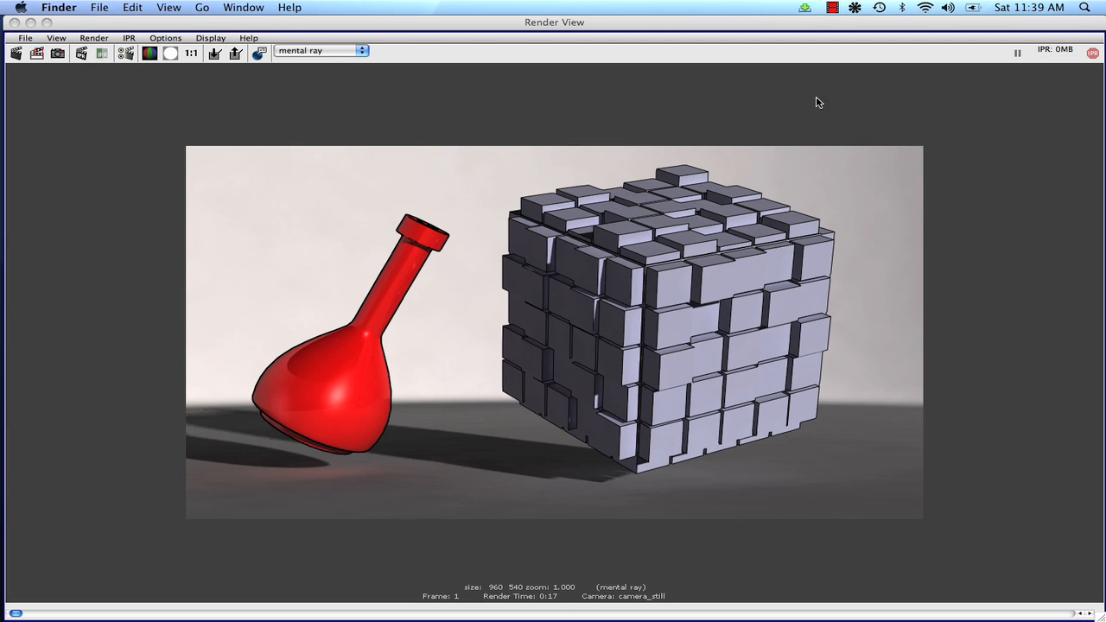
pyautogui.moveTo(77, 525)
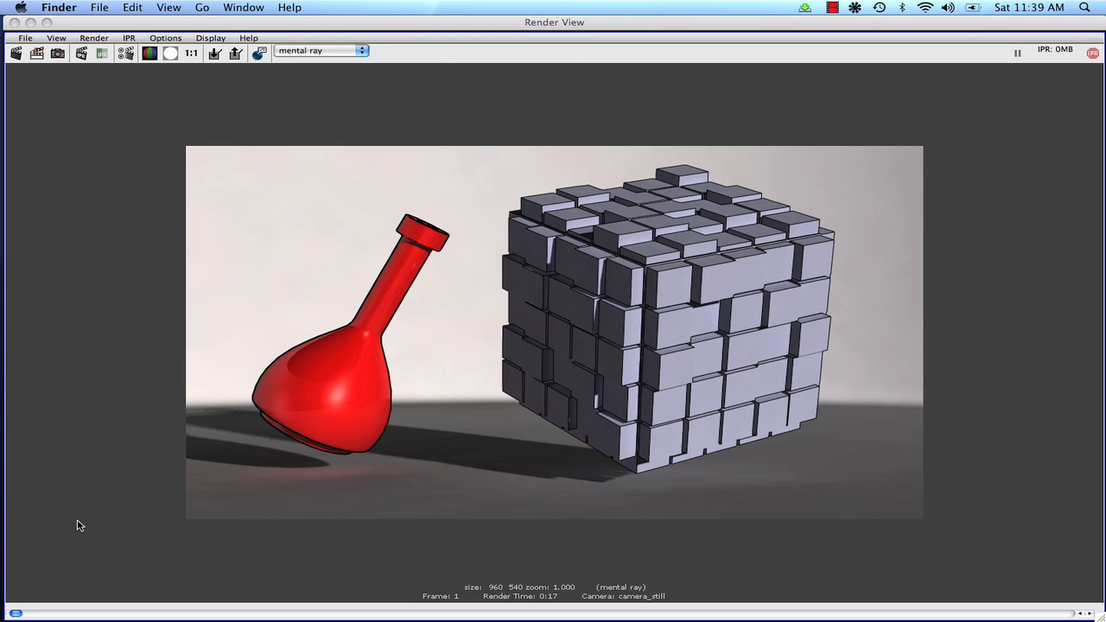